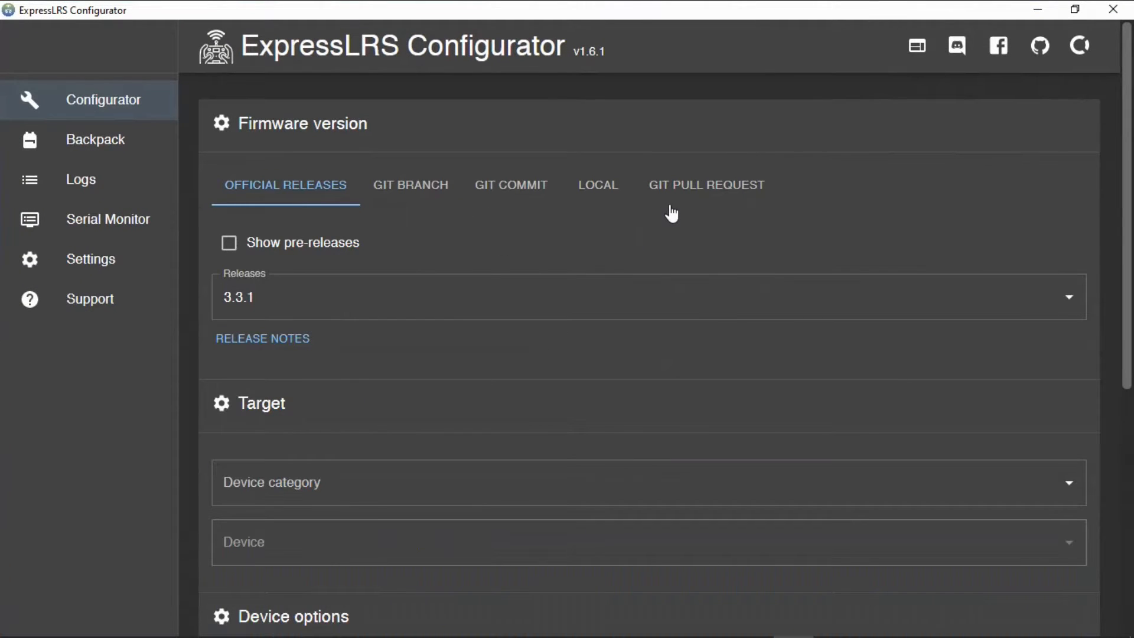
mouse_move(157, 296)
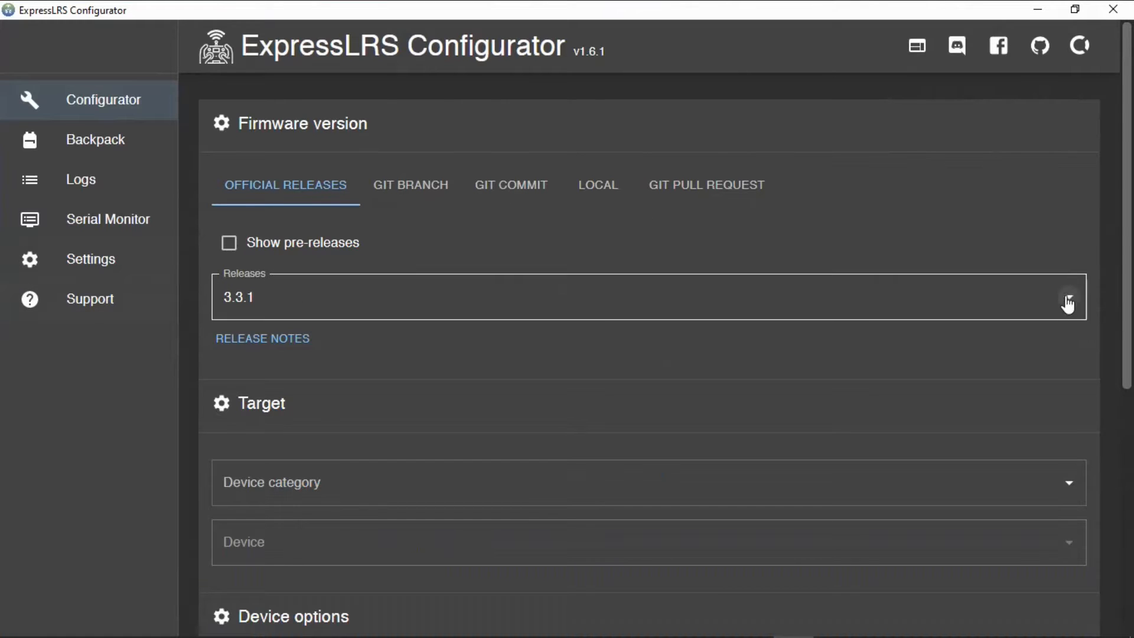
- Keep 3.3.1 as the official firmware release for the build
click(1068, 296)
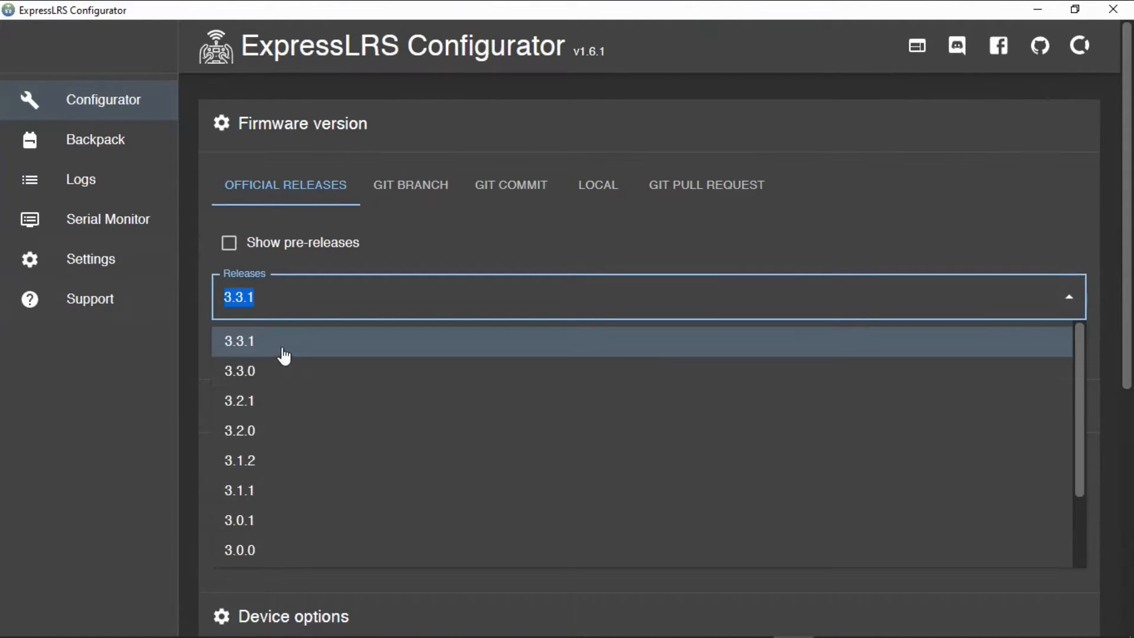
click(239, 340)
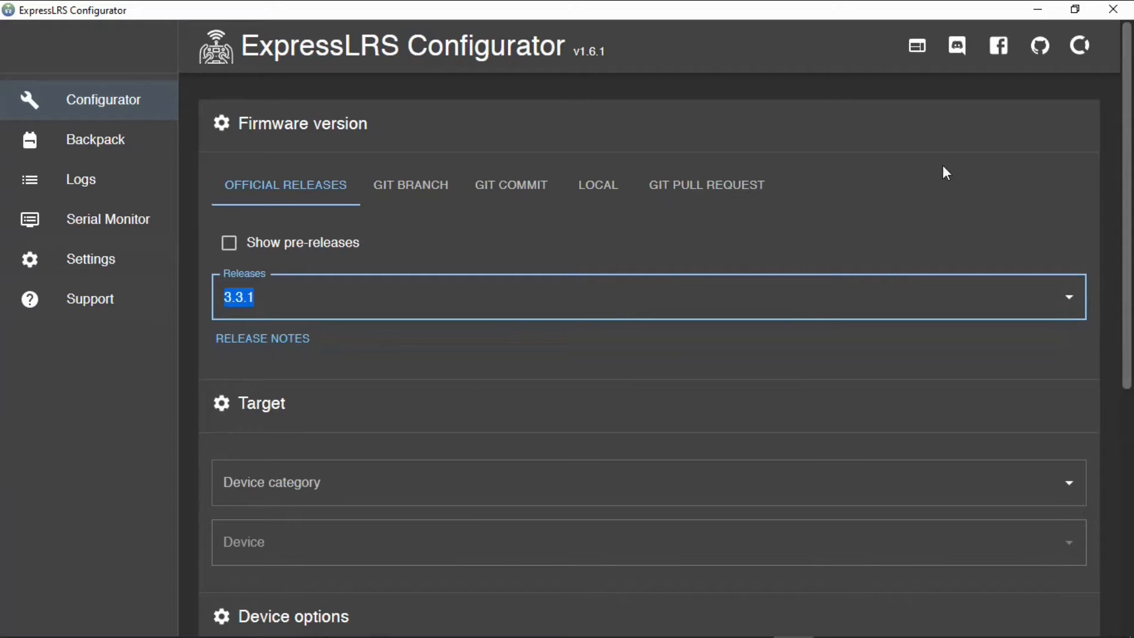
mouse_move(964, 221)
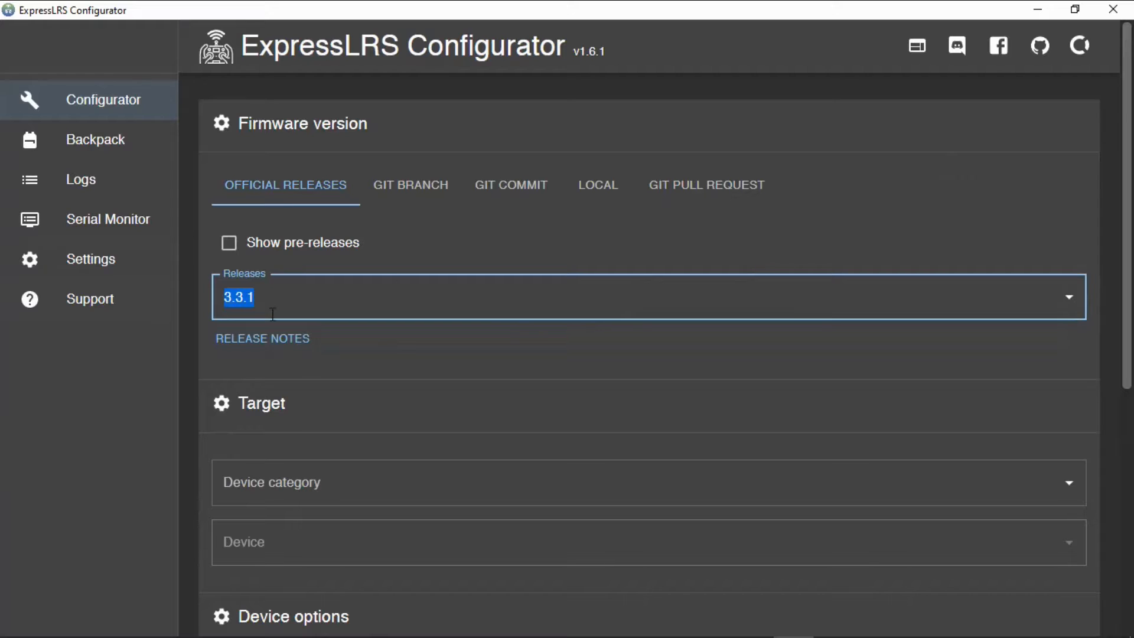
mouse_move(507, 222)
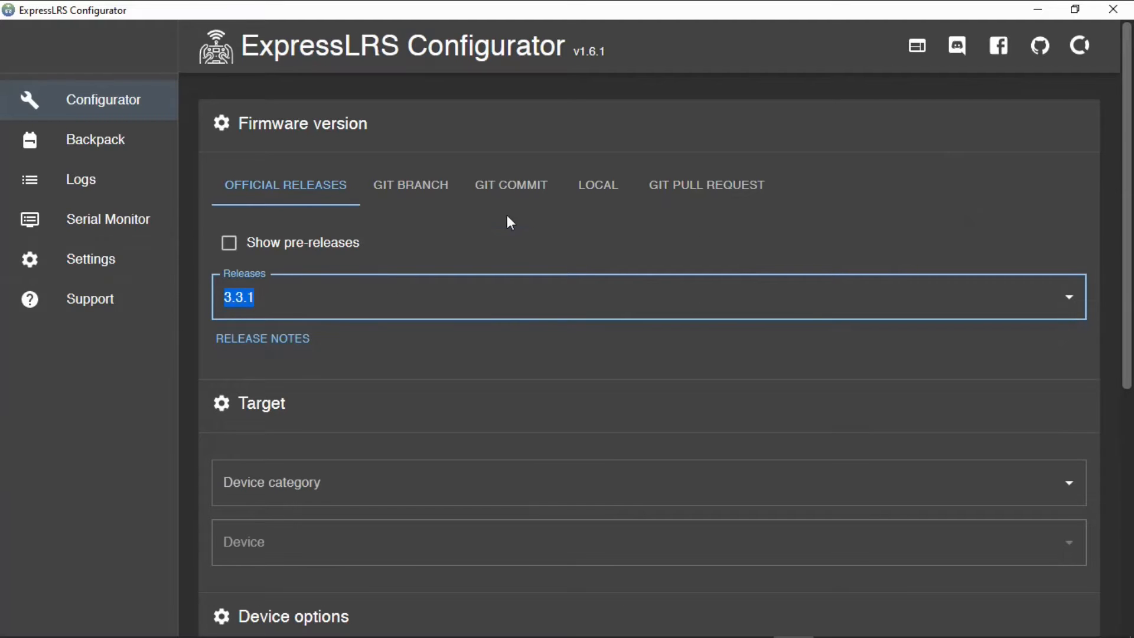
scroll(down, 3)
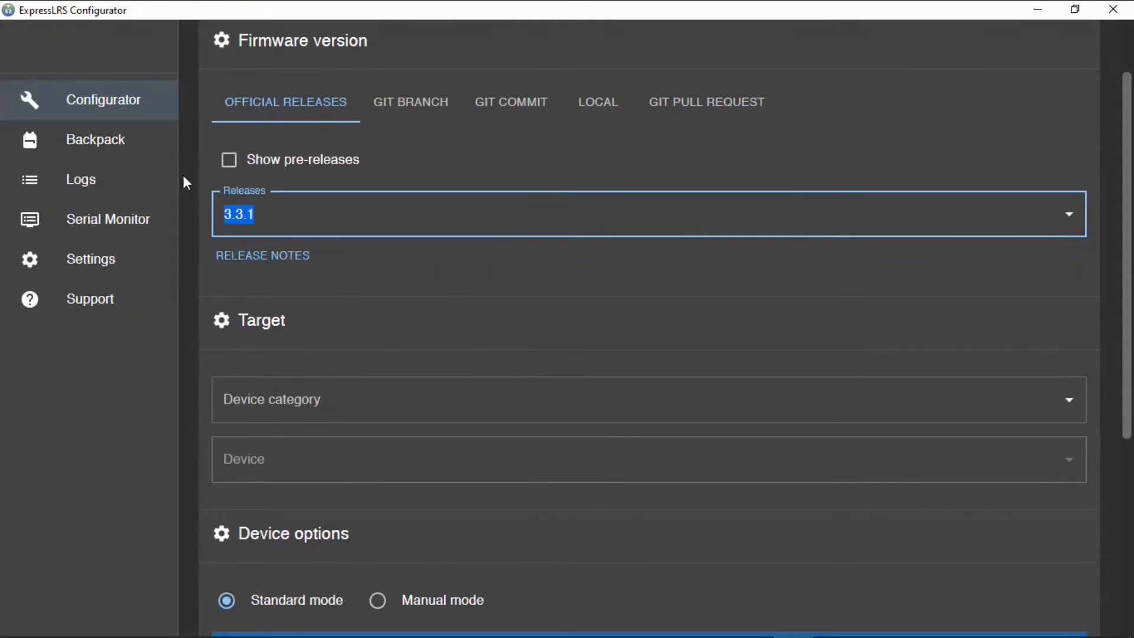
mouse_move(489, 298)
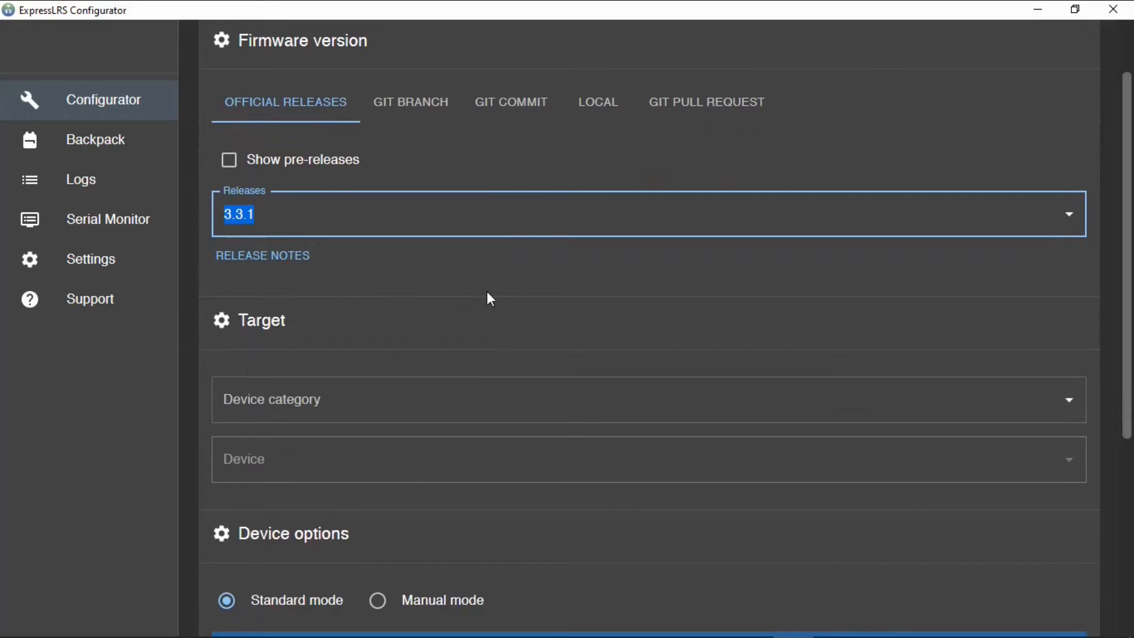
scroll(down, 3)
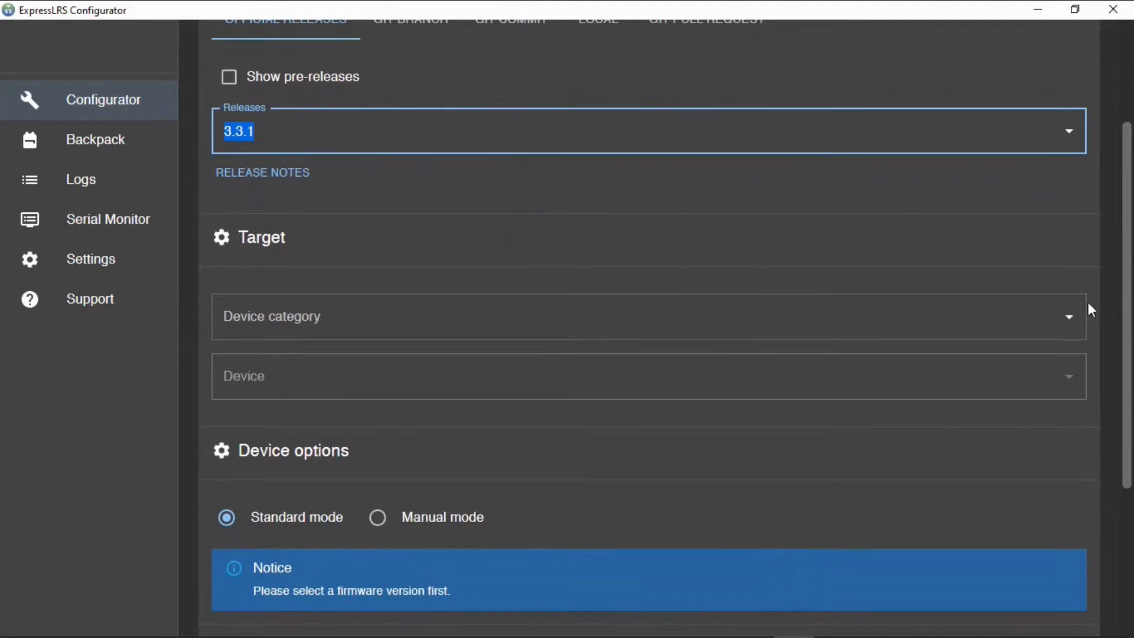
- Target the RadioMaster 2.4 GHz category and the RadioMaster MT12 Internal 2.4GHz TX device
click(647, 316)
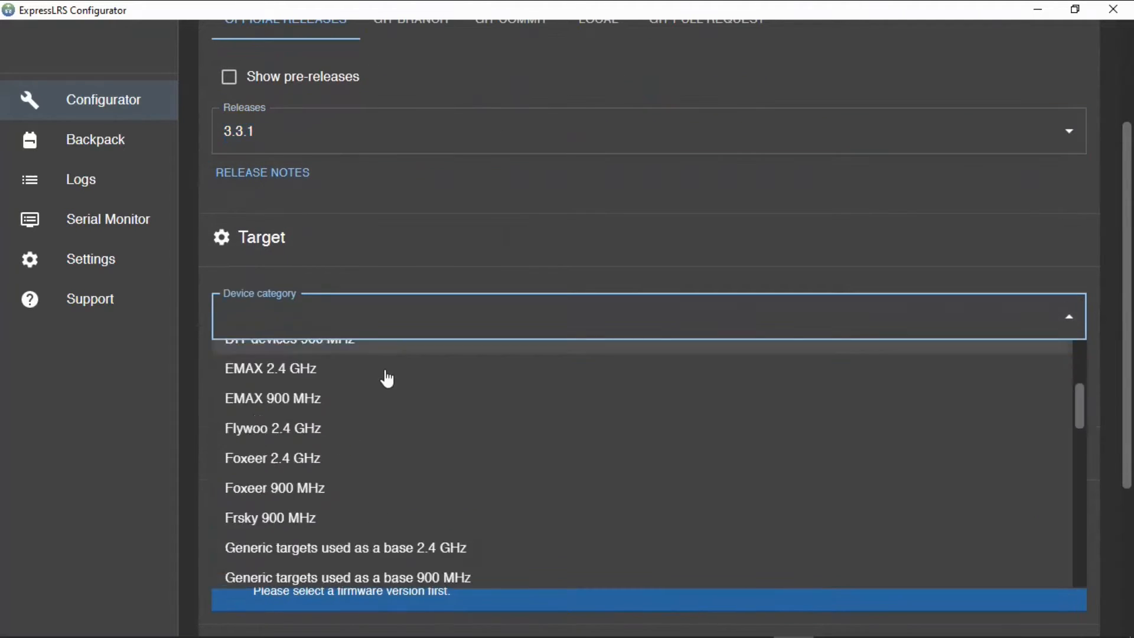
scroll(down, 3)
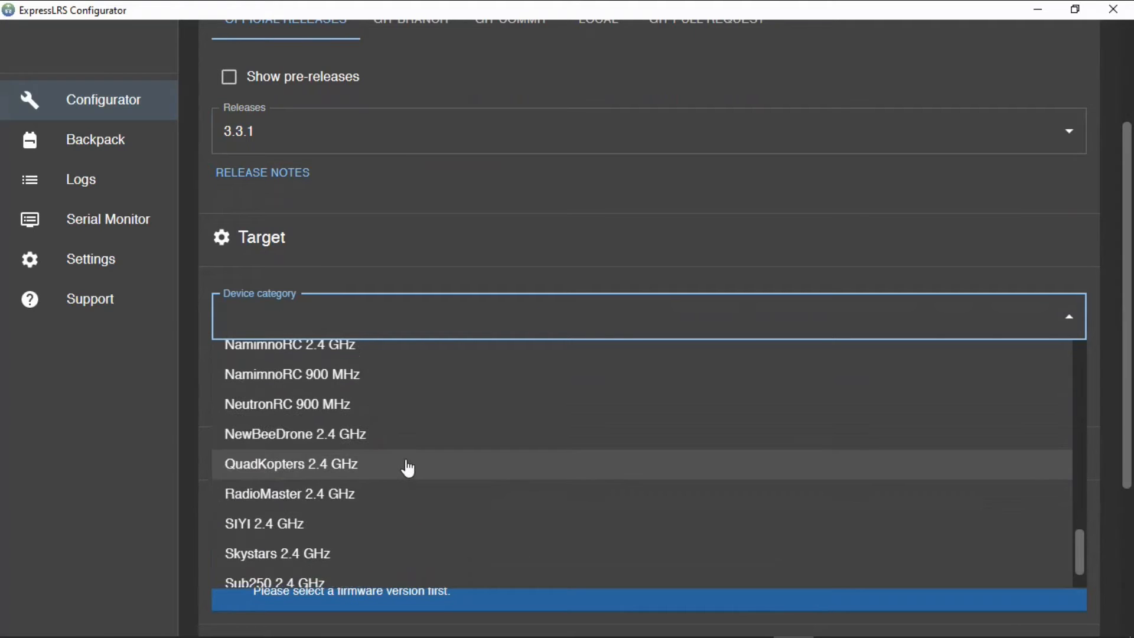
click(288, 494)
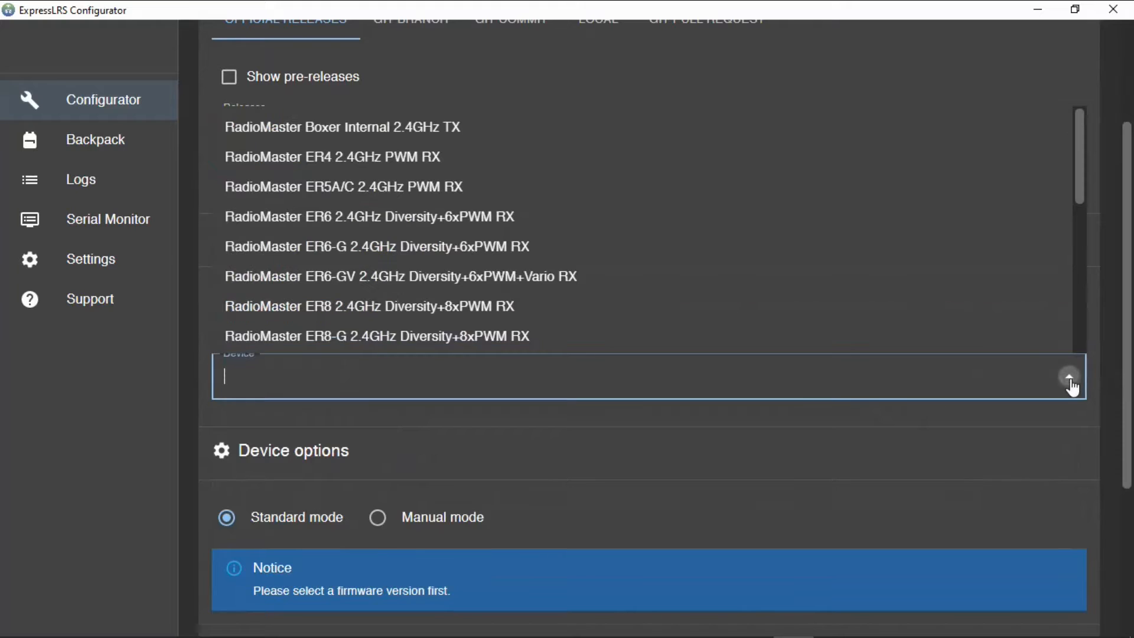
scroll(down, 3)
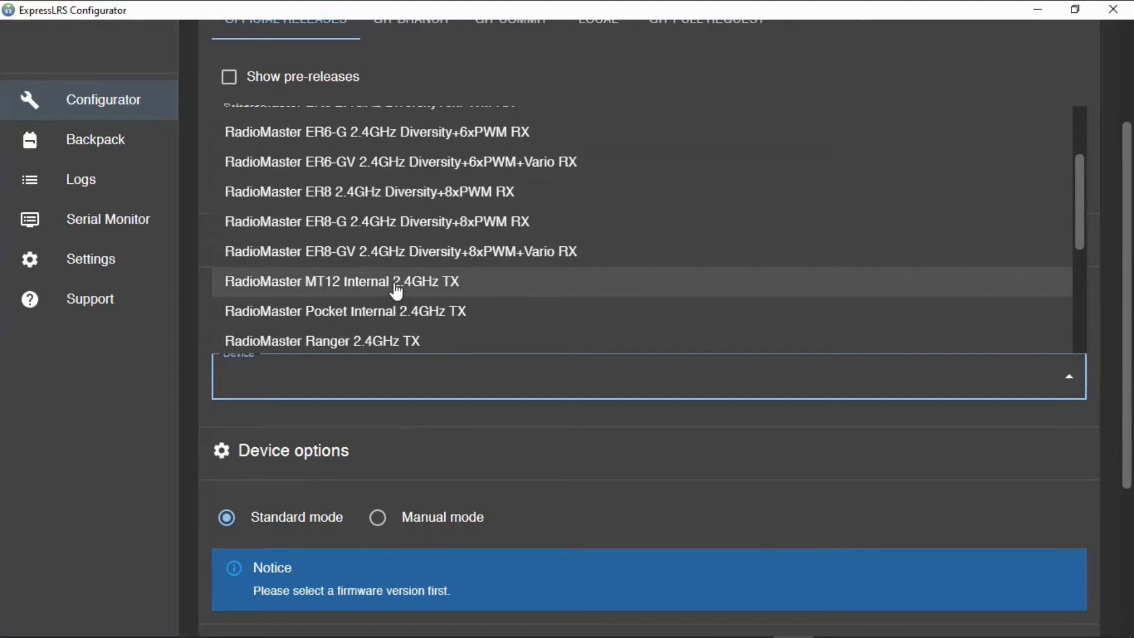
click(342, 281)
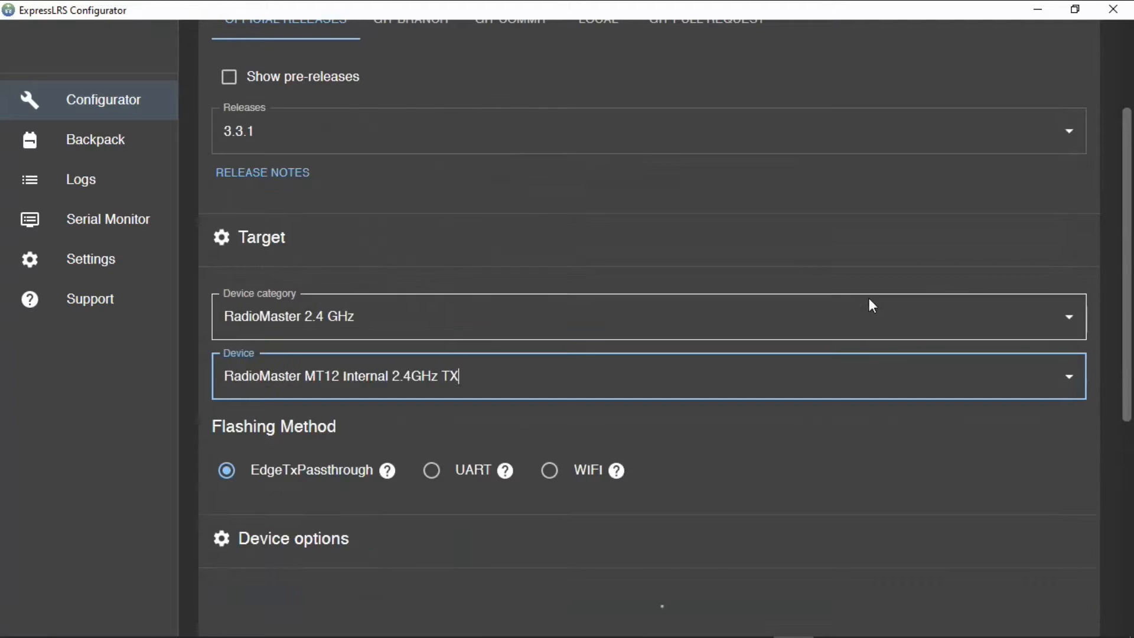
scroll(down, 3)
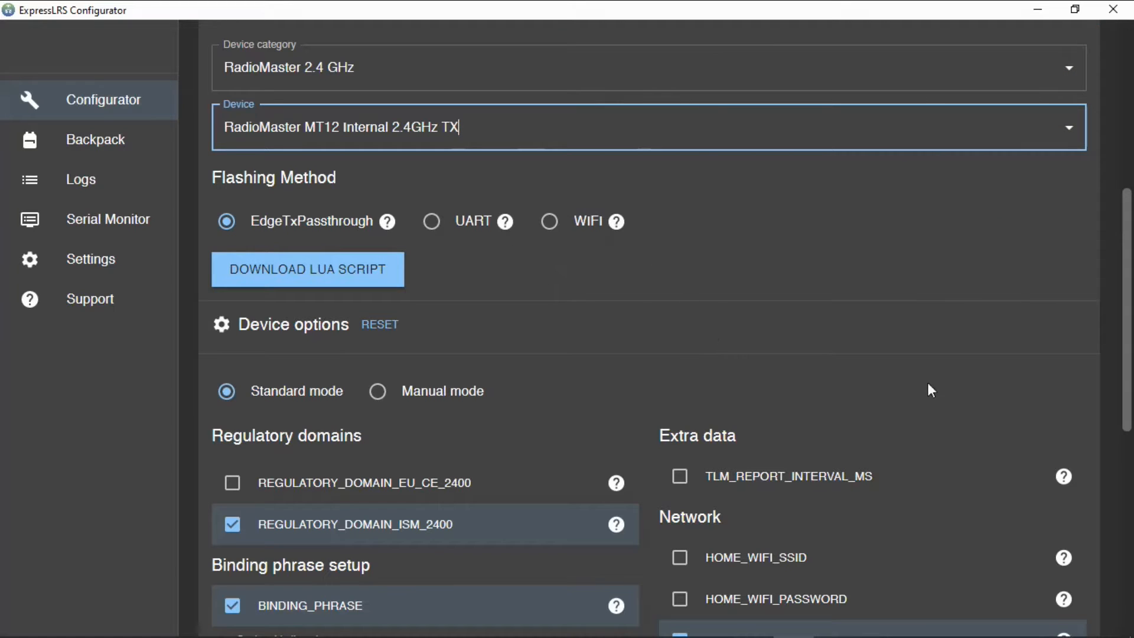
mouse_move(652, 284)
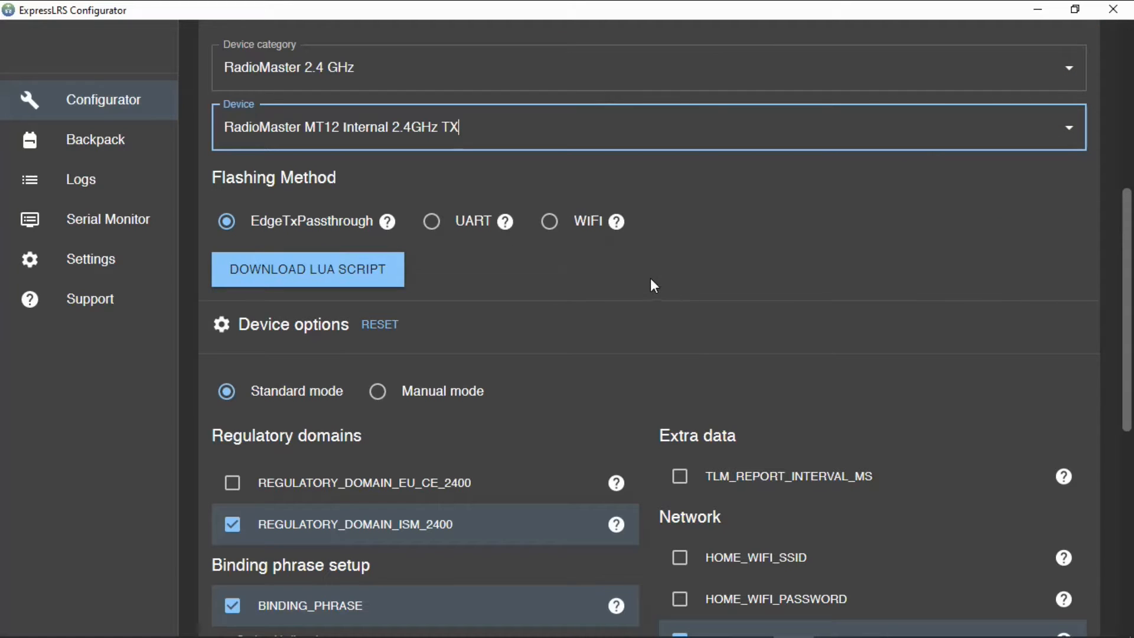
mouse_move(209, 251)
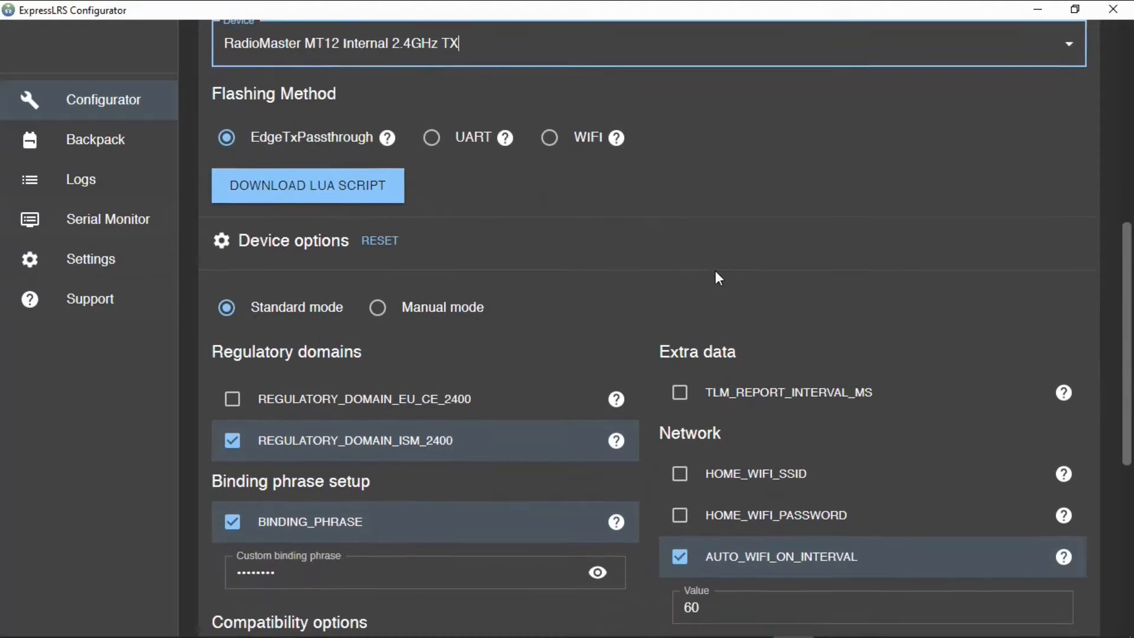
scroll(down, 3)
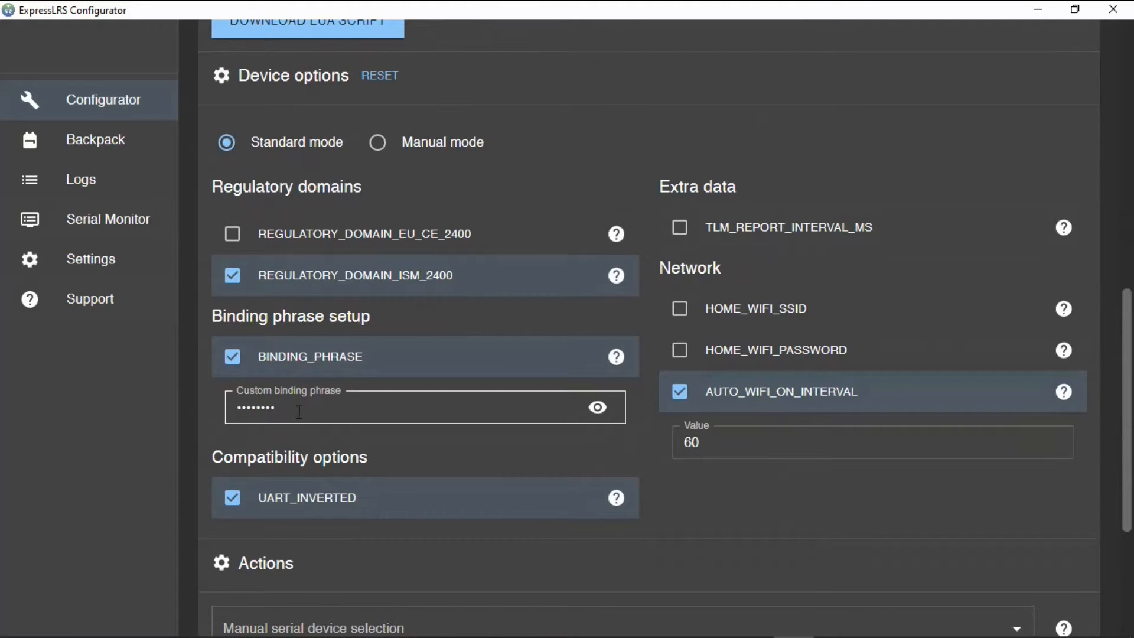
mouse_move(302, 406)
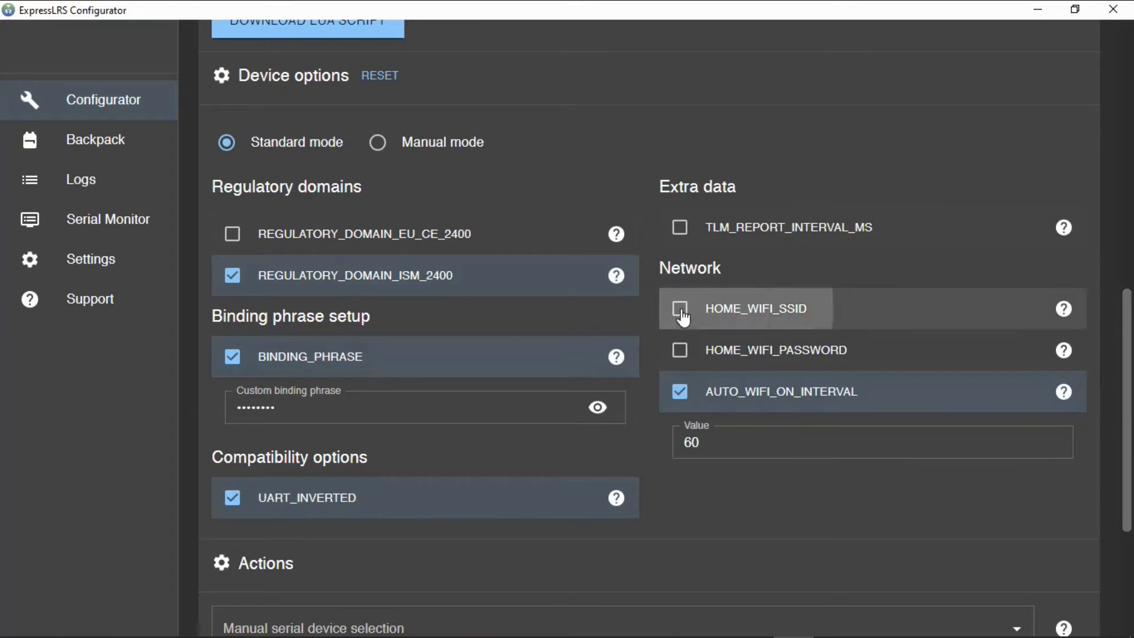
- Enable HOME_WIFI_SSID and HOME_WIFI_PASSWORD in the build, then move down to the Actions section
click(679, 309)
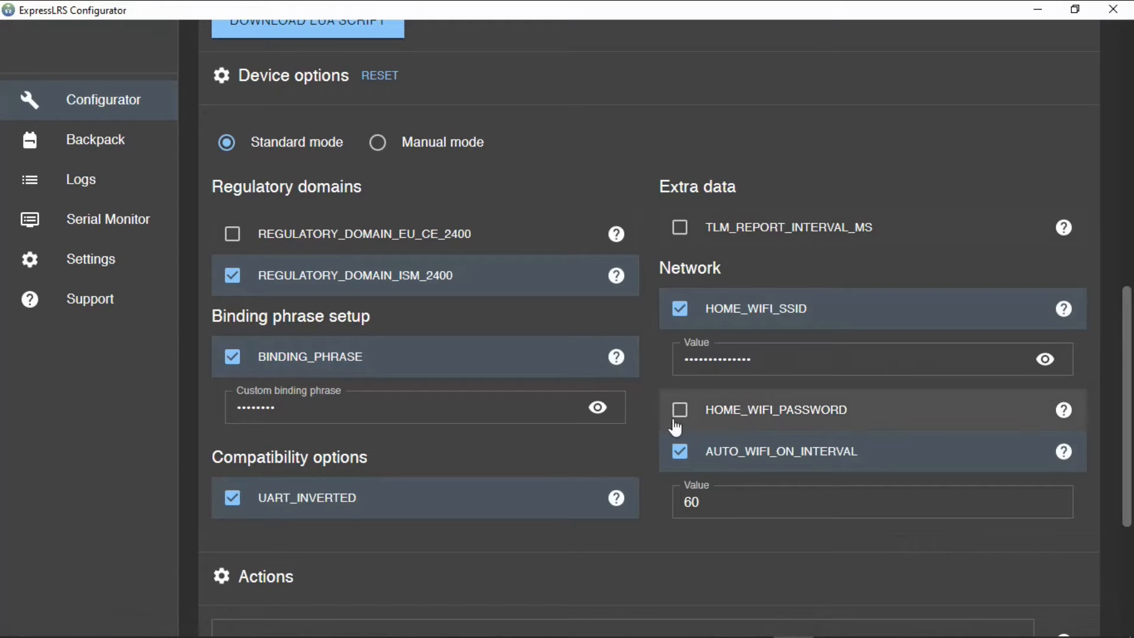
click(679, 409)
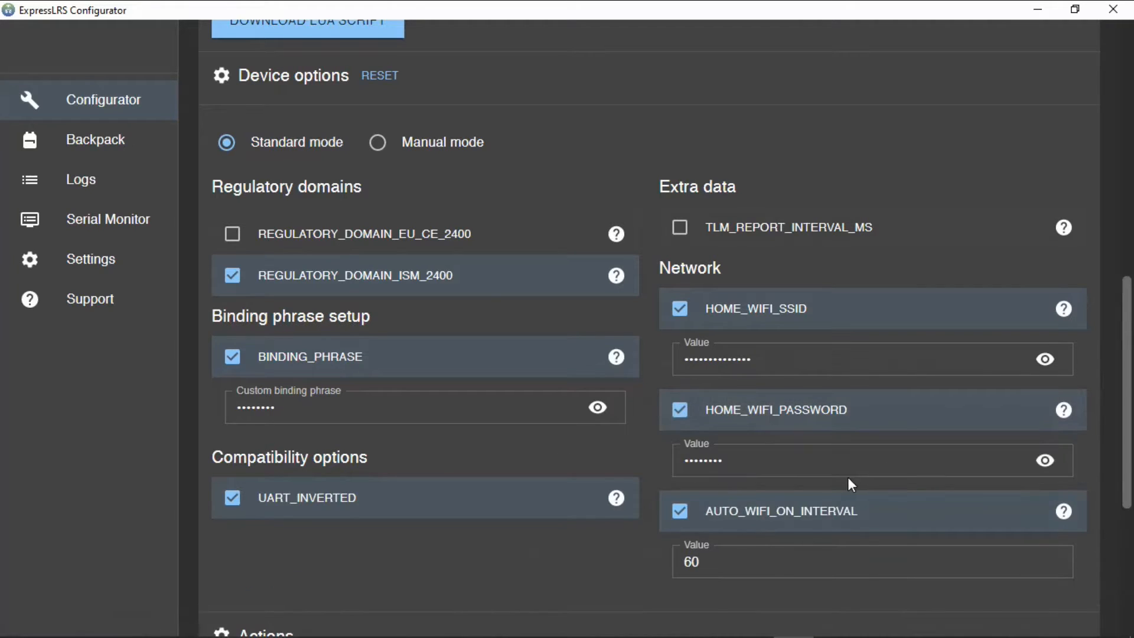
scroll(down, 3)
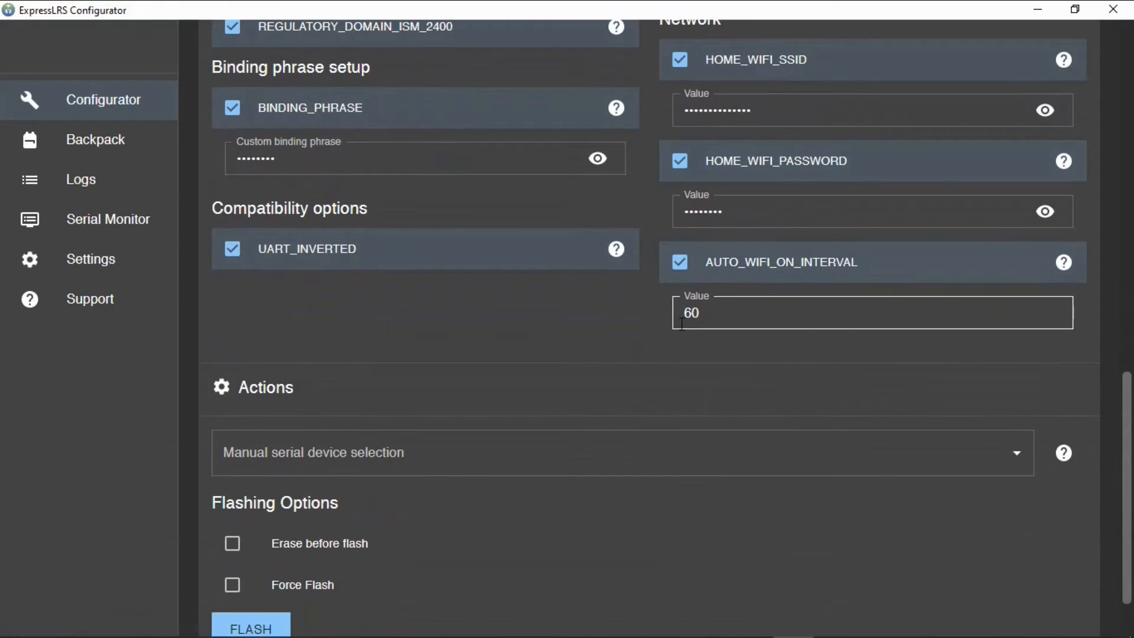
scroll(down, 3)
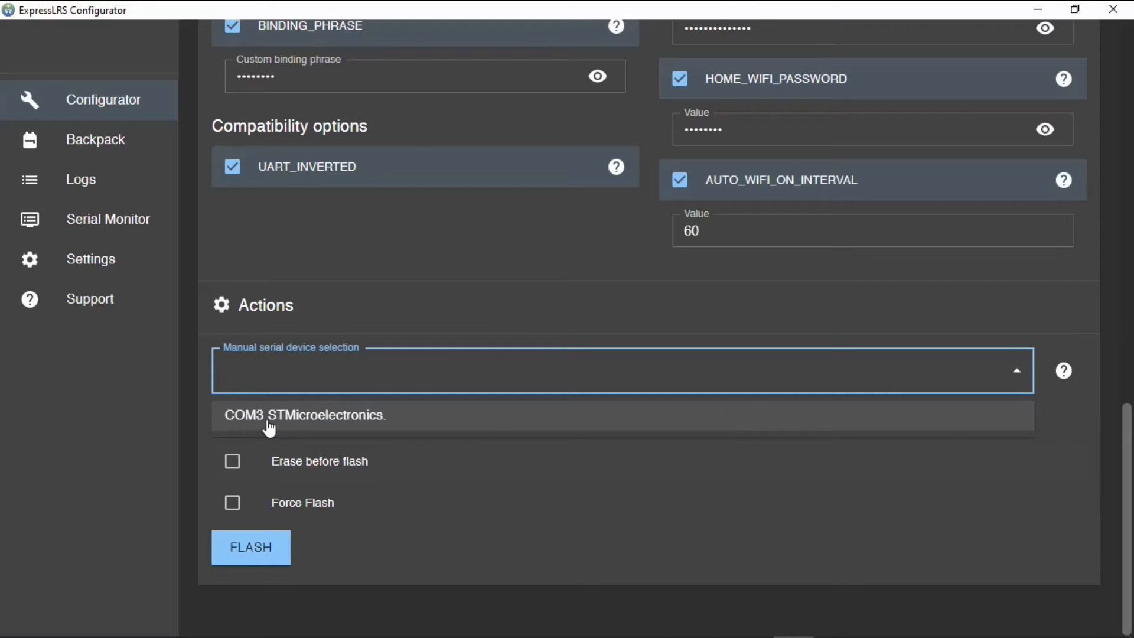
- Choose COM3 STMicroelectronics as the manual serial device for flashing
click(304, 415)
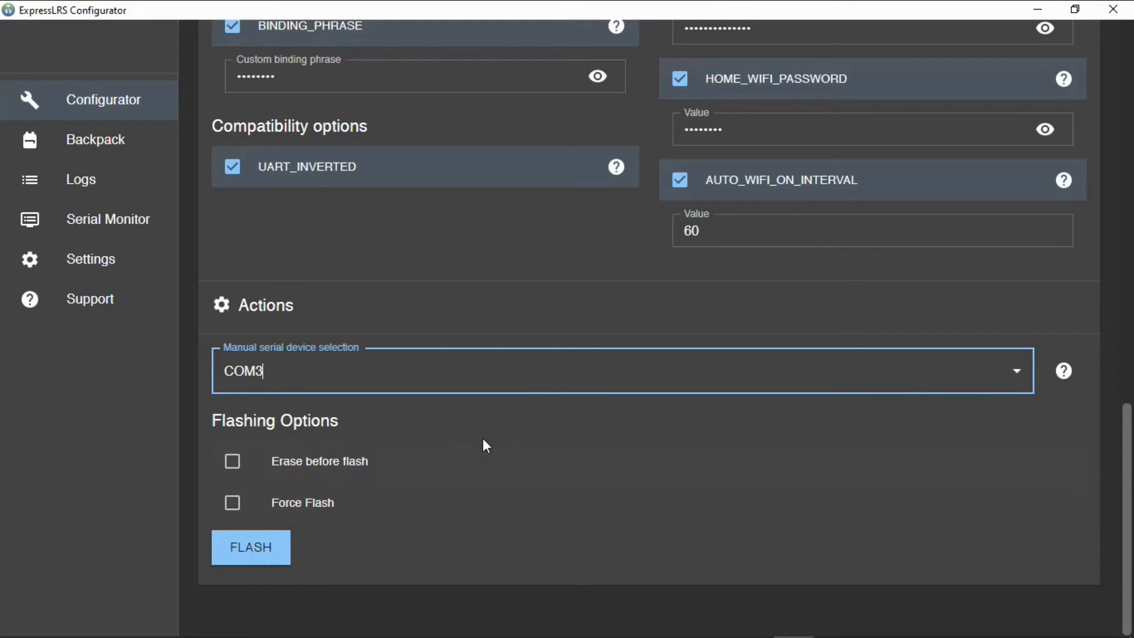
scroll(up, 3)
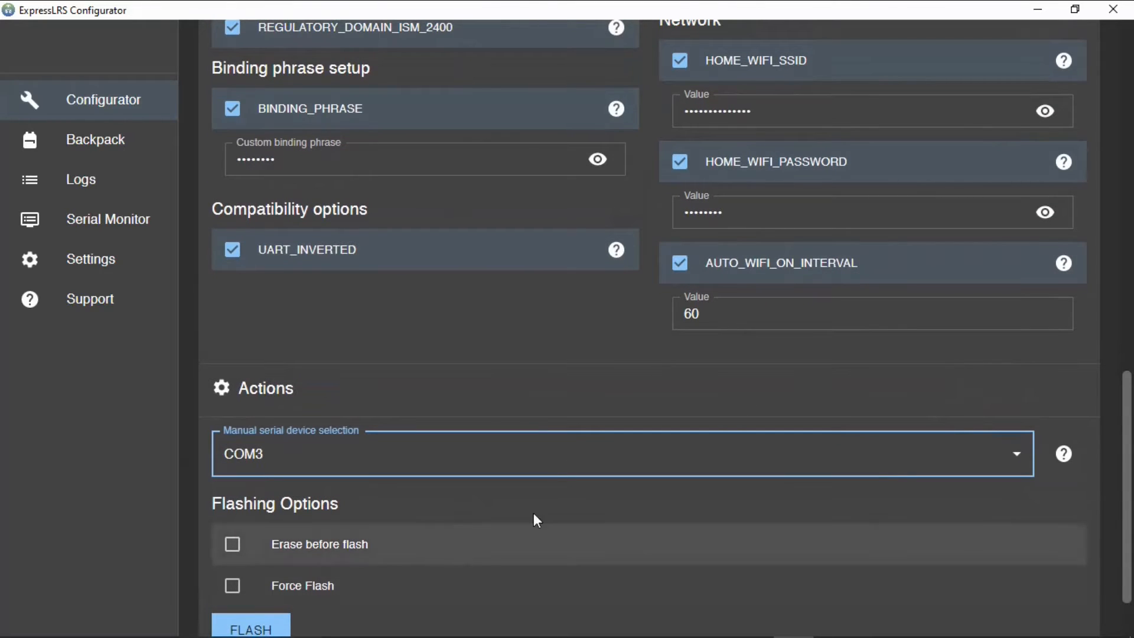
mouse_move(860, 445)
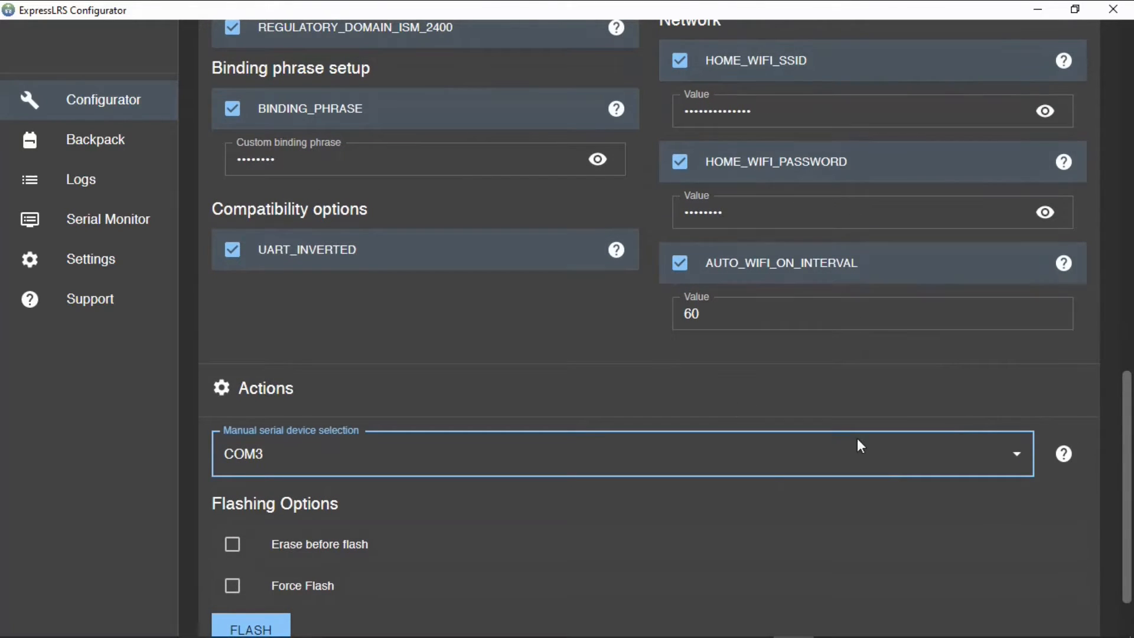
scroll(down, 3)
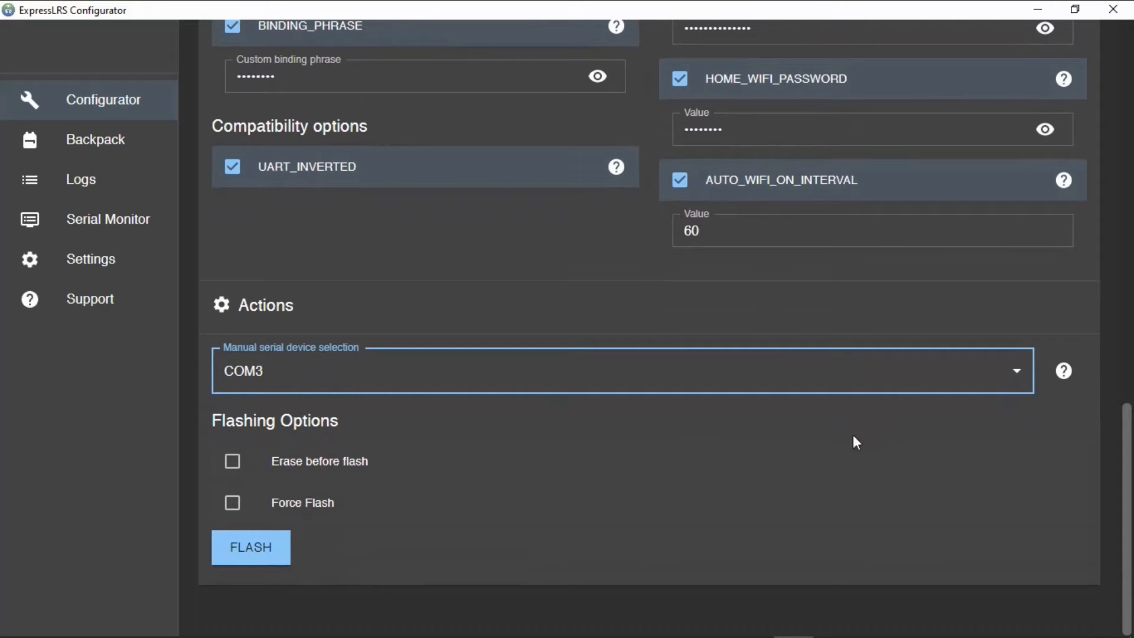
mouse_move(607, 476)
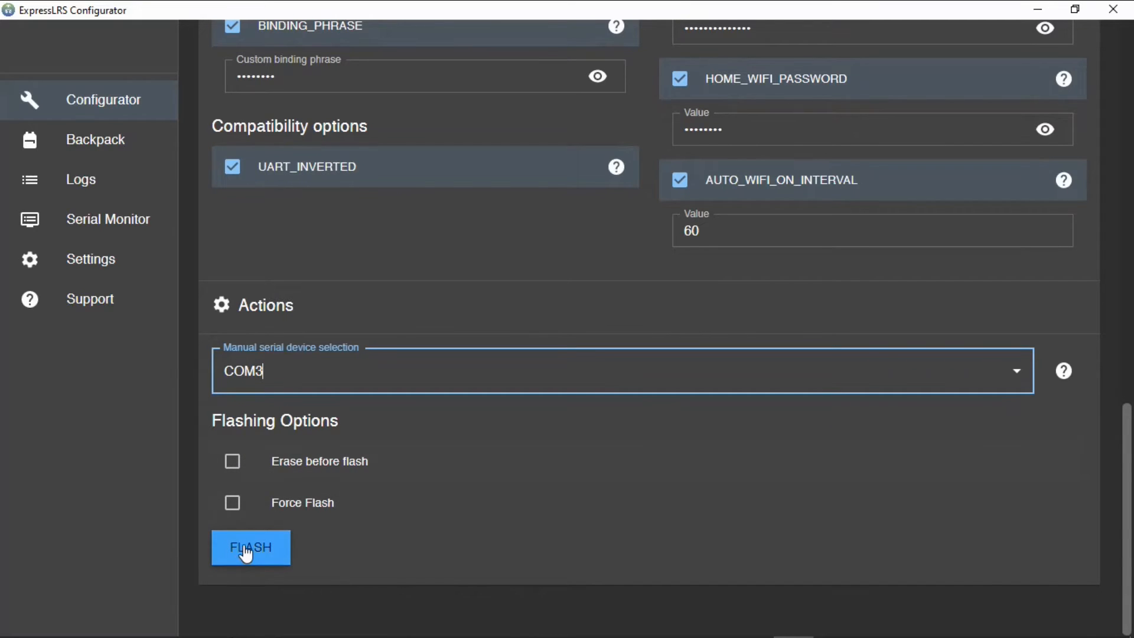
- Build and flash the 3.3.1 firmware to the MT12 over COM3 until the result reports Success
click(251, 546)
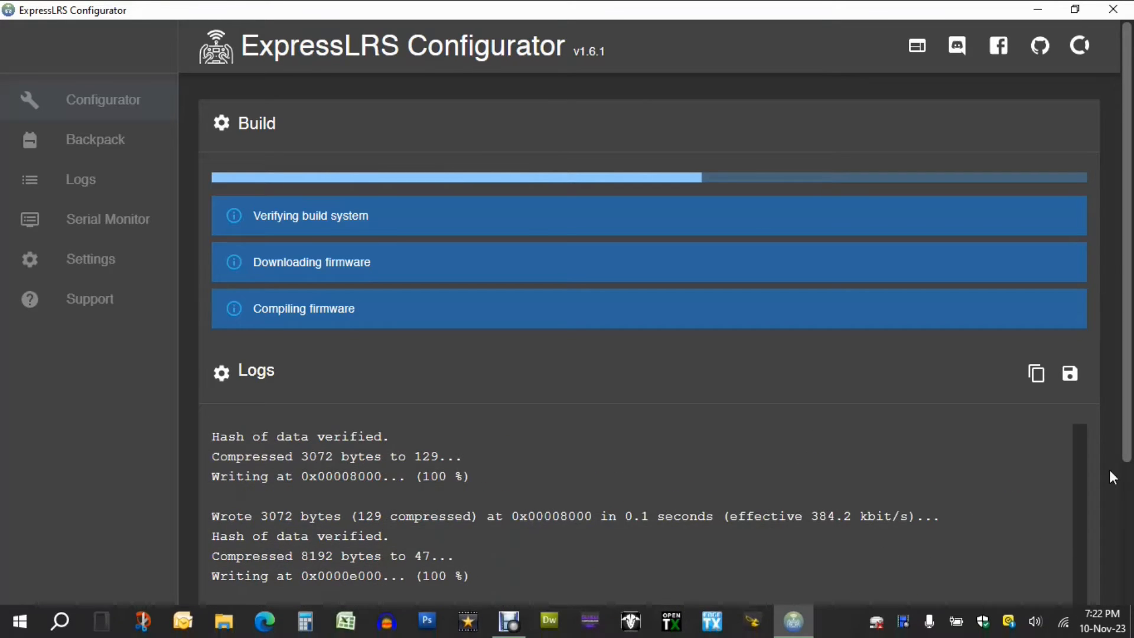
scroll(down, 3)
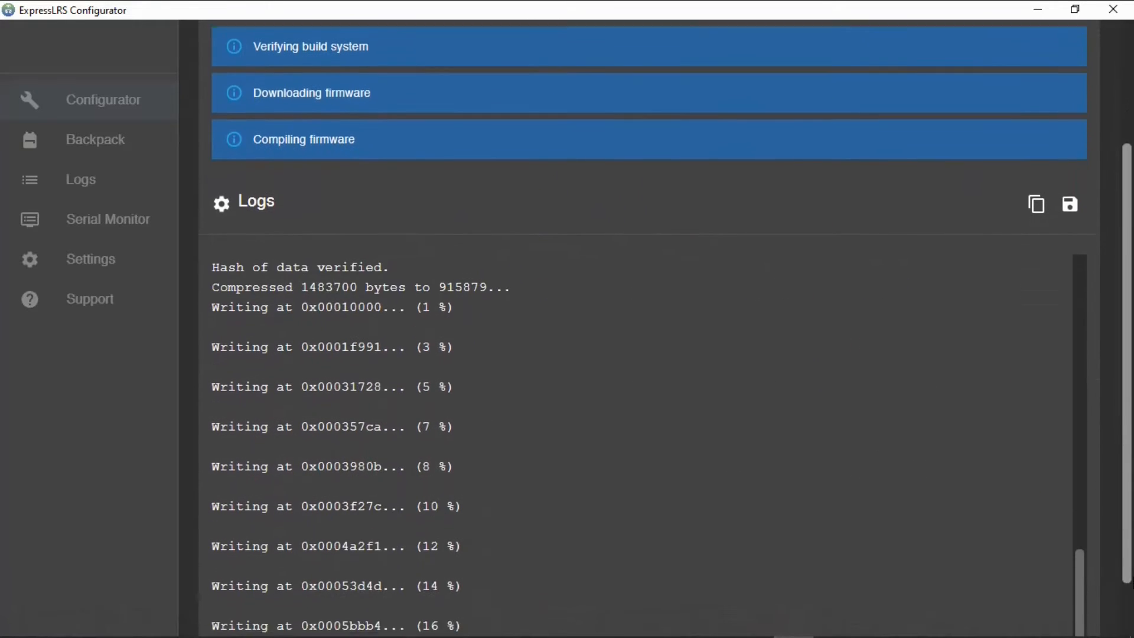
scroll(down, 3)
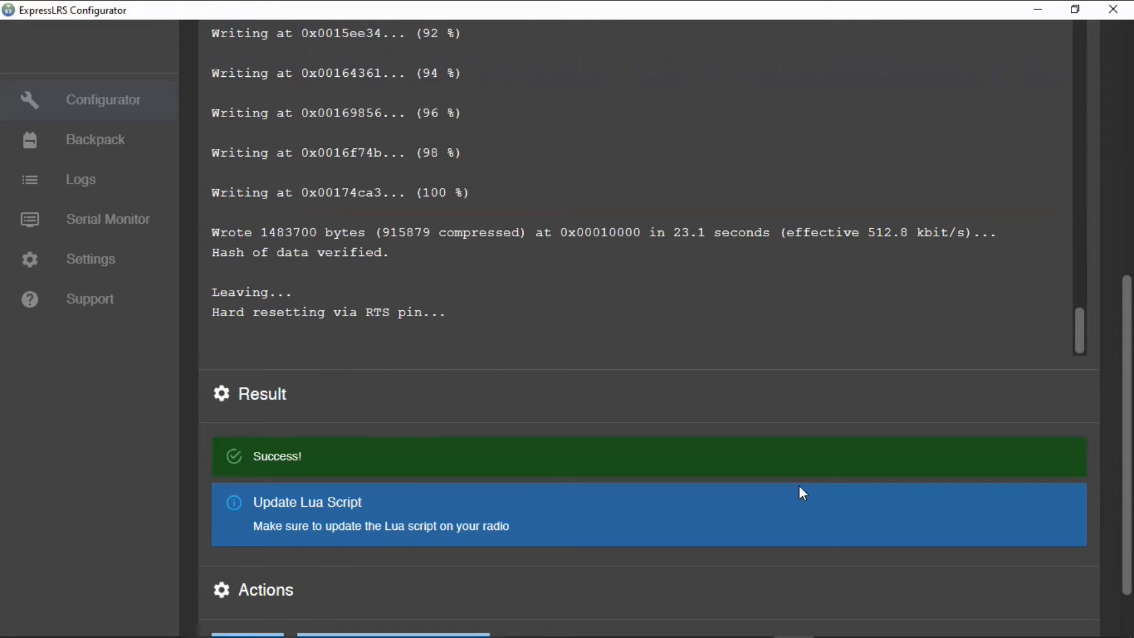
mouse_move(757, 432)
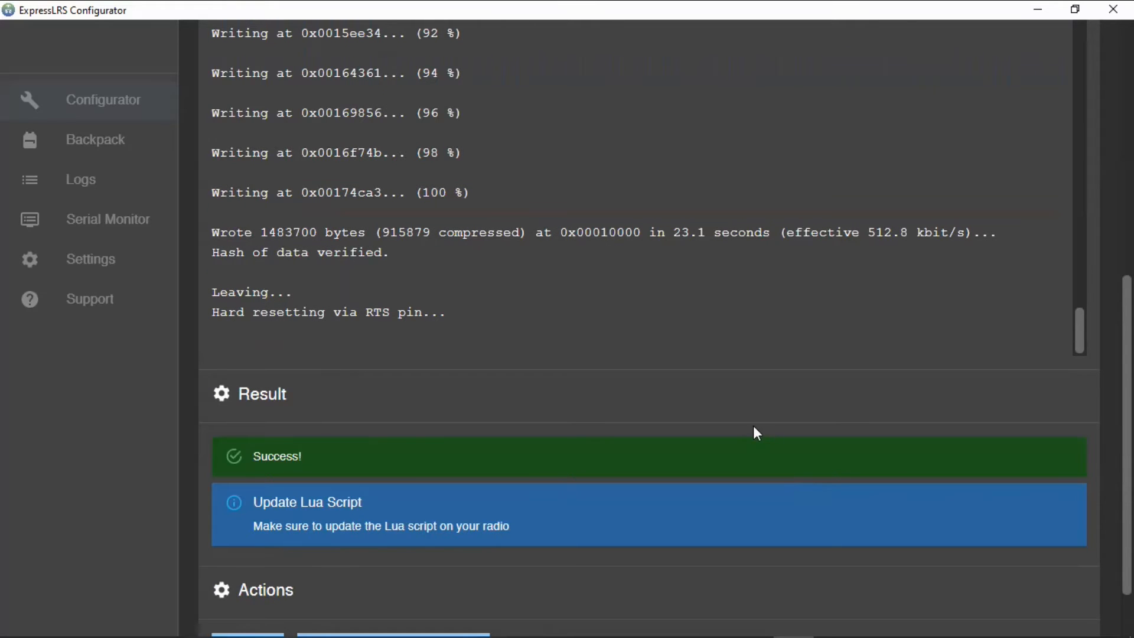
scroll(down, 3)
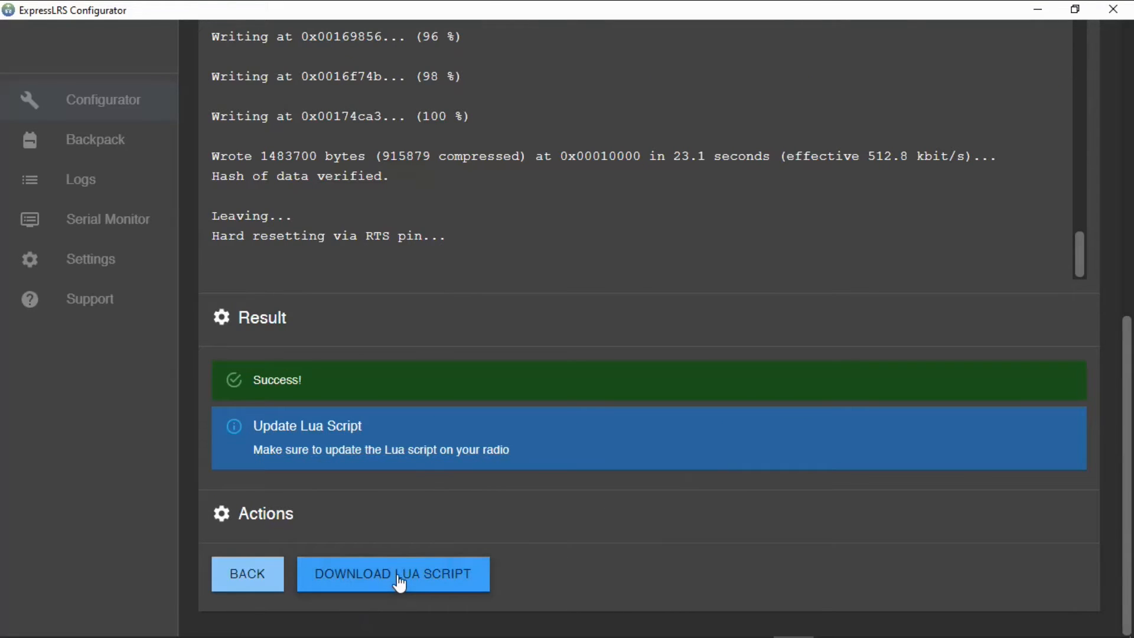
- Download the Lua script and save it as elrsV3.lua in Downloads
click(392, 574)
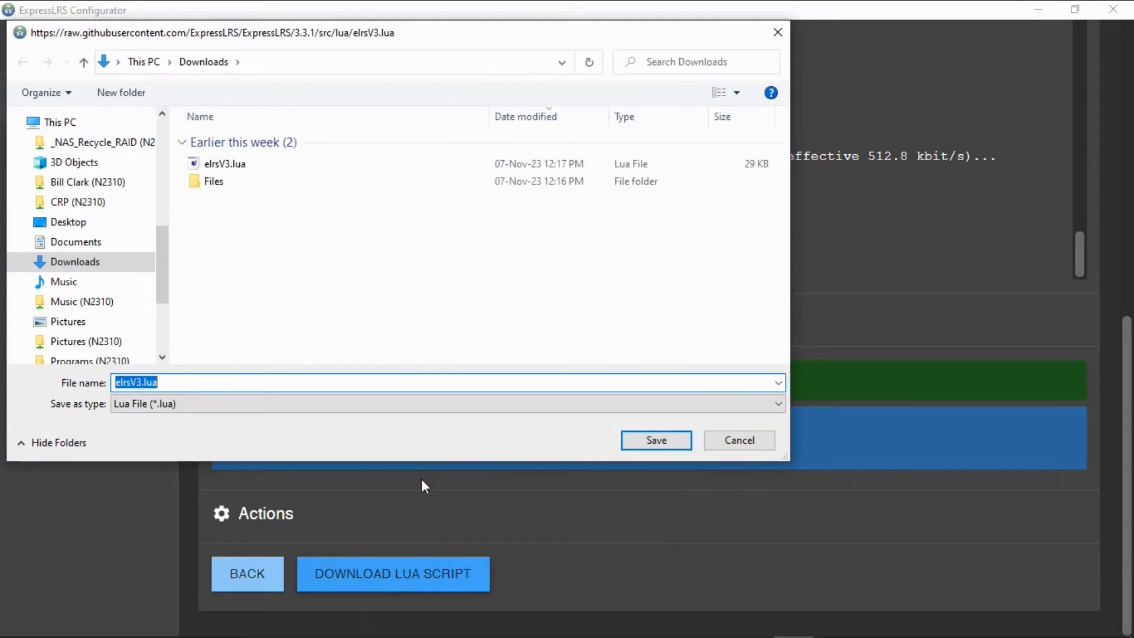
mouse_move(270, 258)
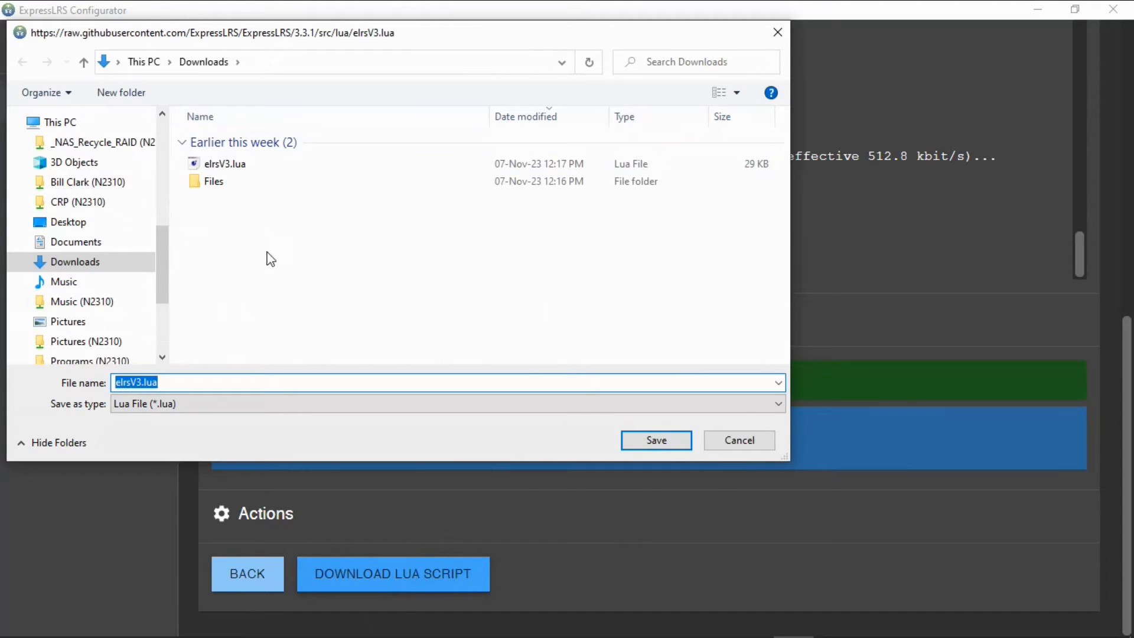
click(656, 439)
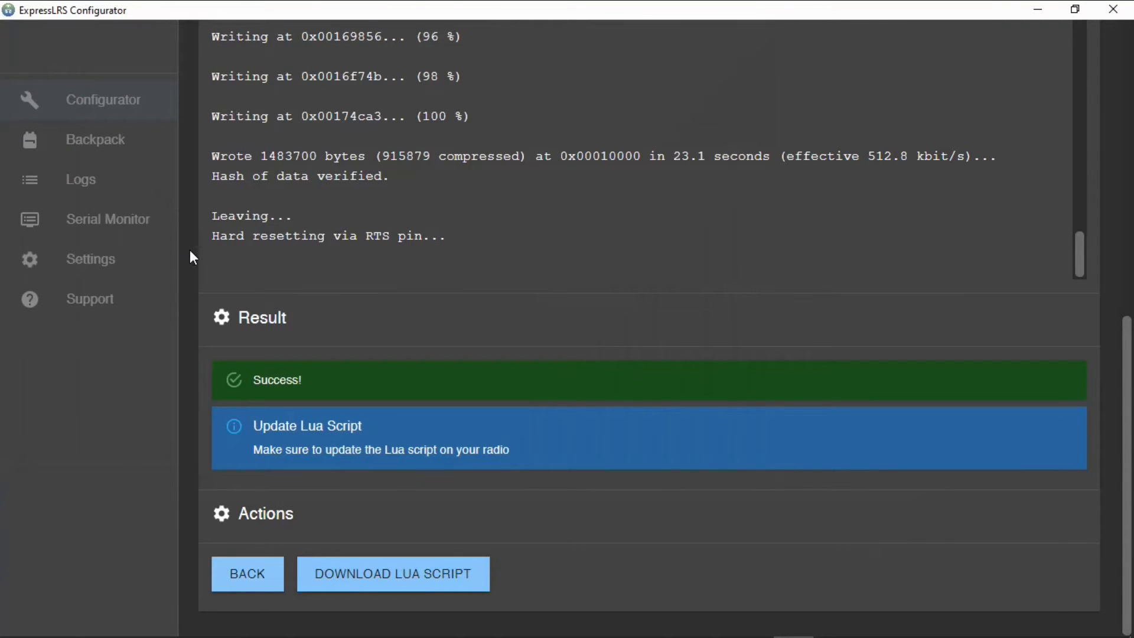
mouse_move(749, 271)
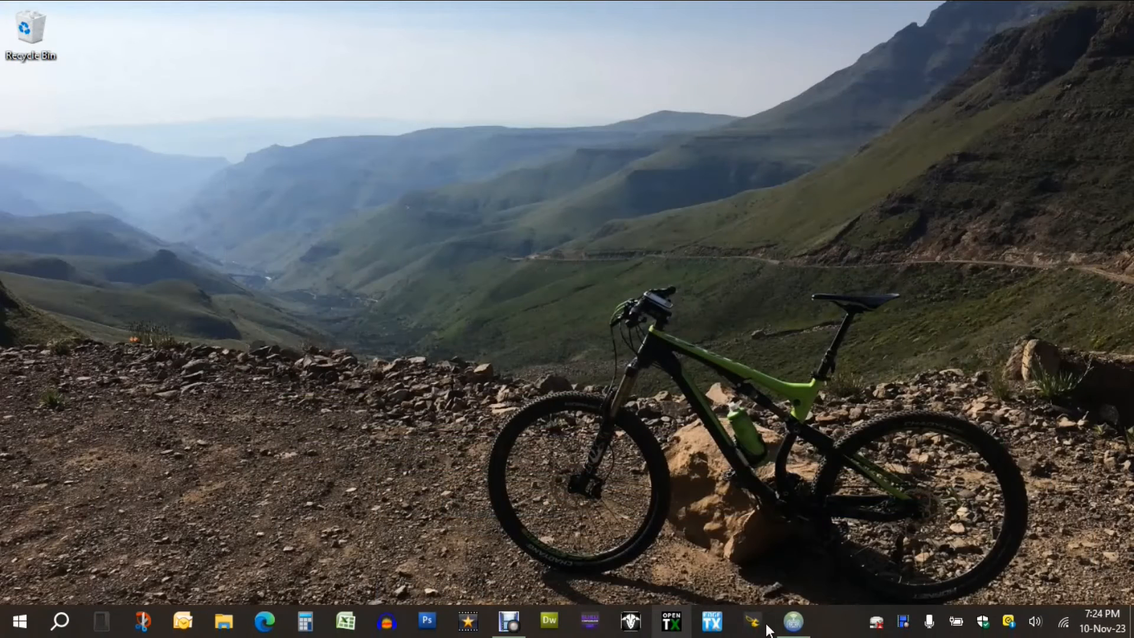
- Open File Explorer and go into the Downloads folder holding elrsV3.lua
click(224, 620)
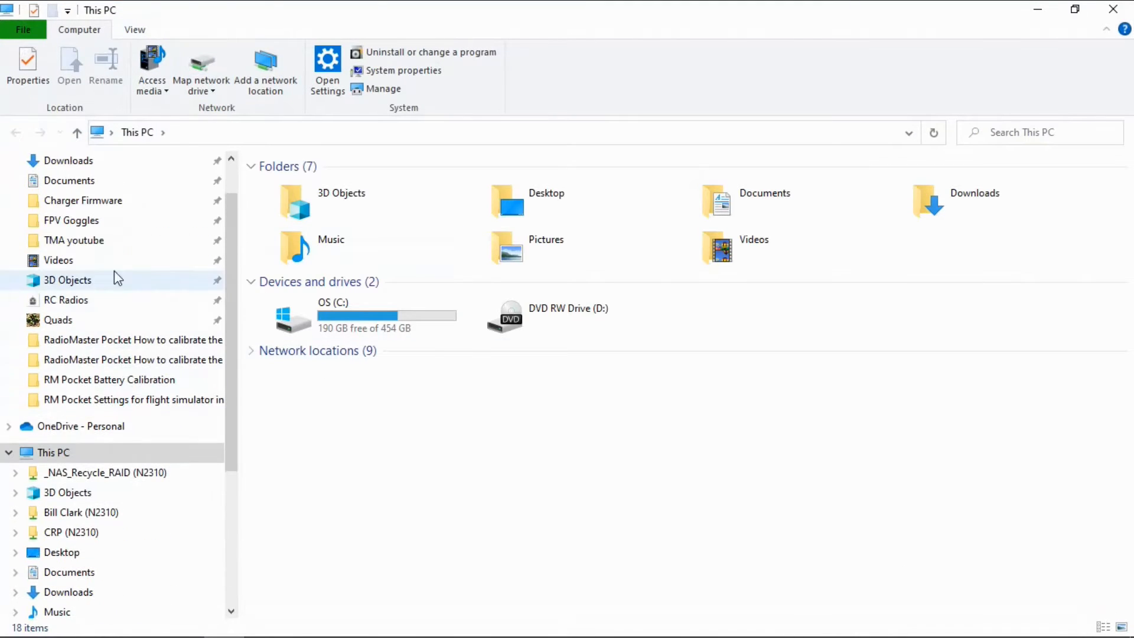
double_click(69, 160)
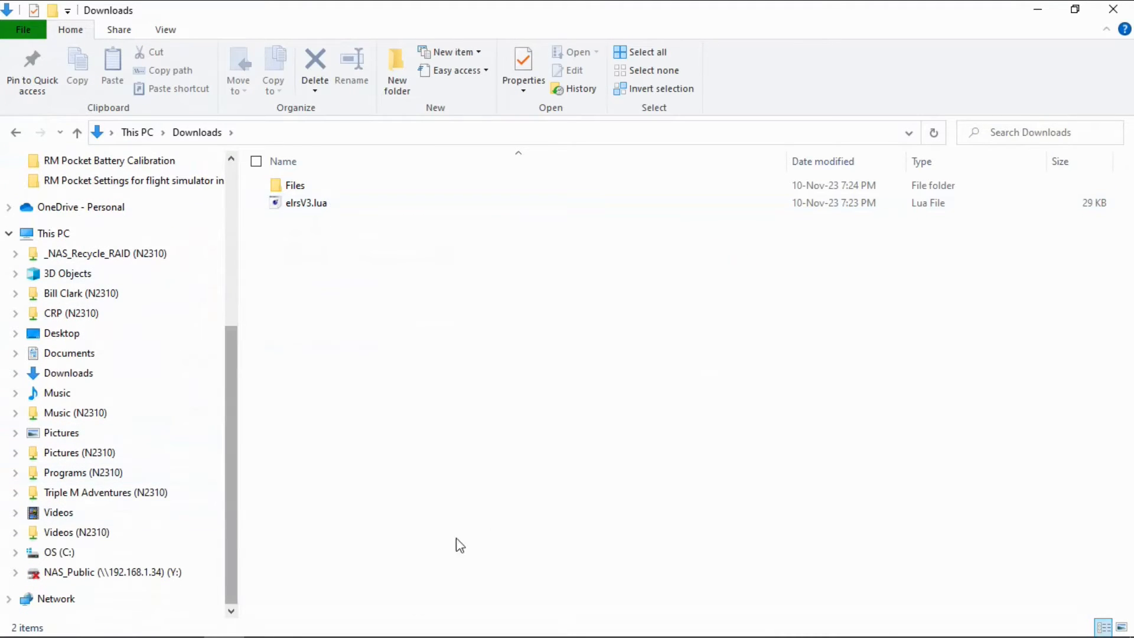
mouse_move(601, 430)
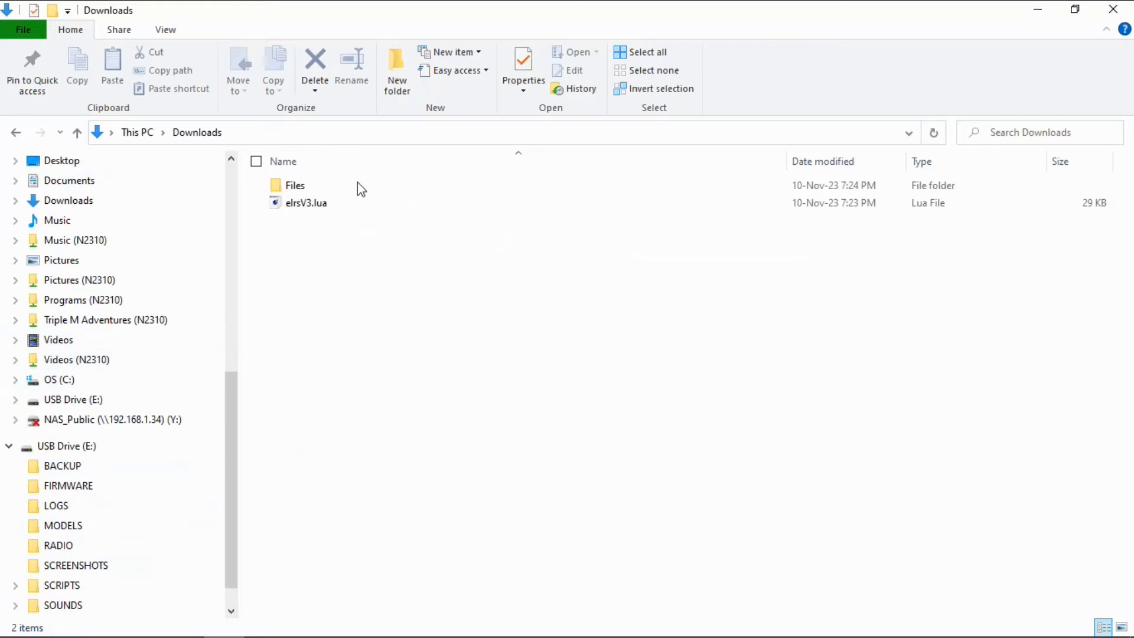
- Copy elrsV3.lua from Downloads and go to the SCRIPTS folder on USB Drive (E:)
click(306, 202)
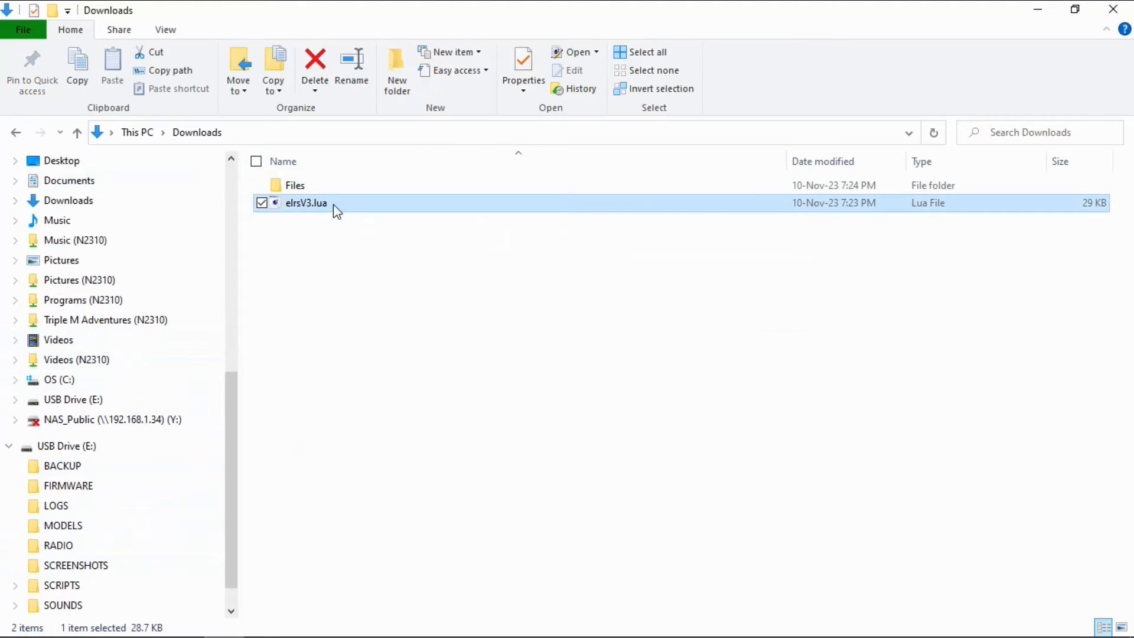
right_click(307, 202)
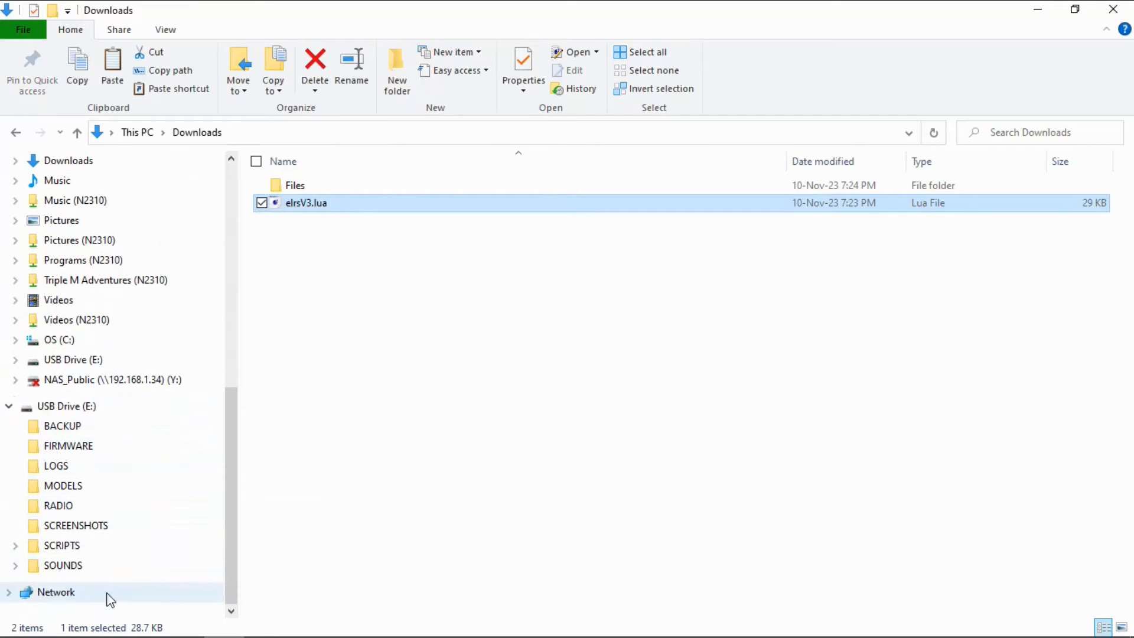
click(62, 545)
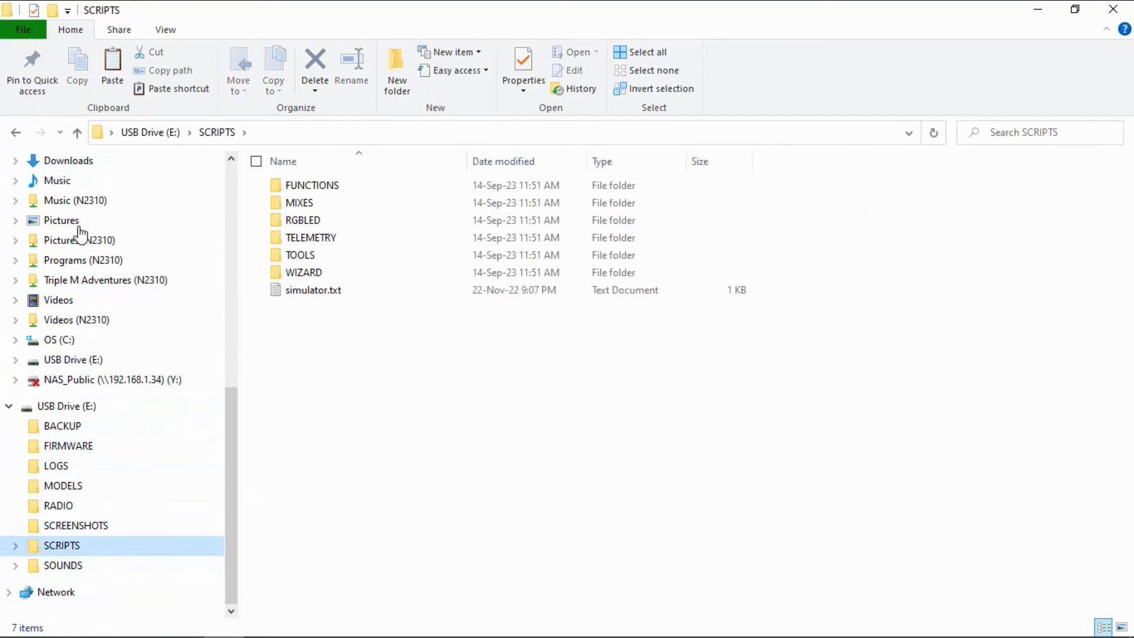
mouse_move(623, 266)
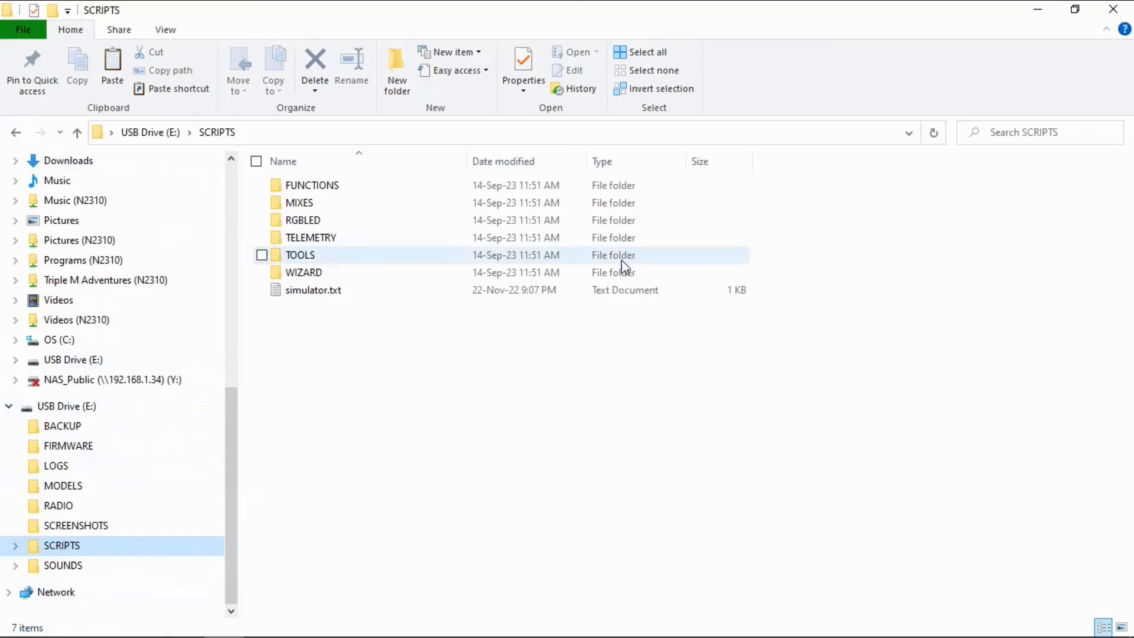
- Paste elrsV3.lua into the SCRIPTS\TOOLS folder on the radio's USB drive
click(299, 255)
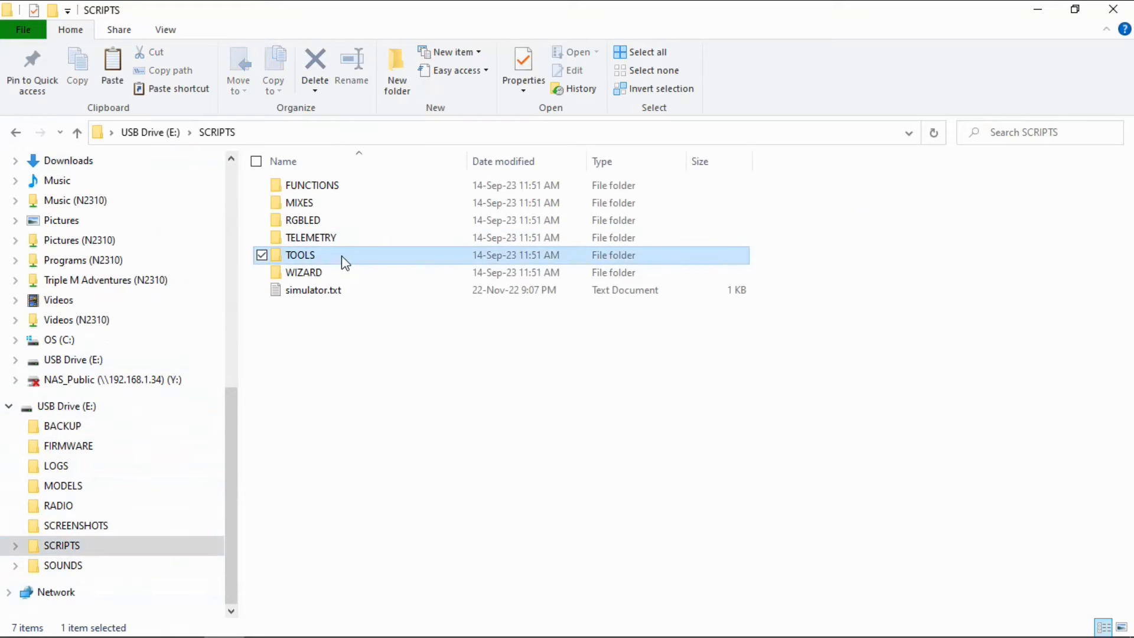
double_click(299, 255)
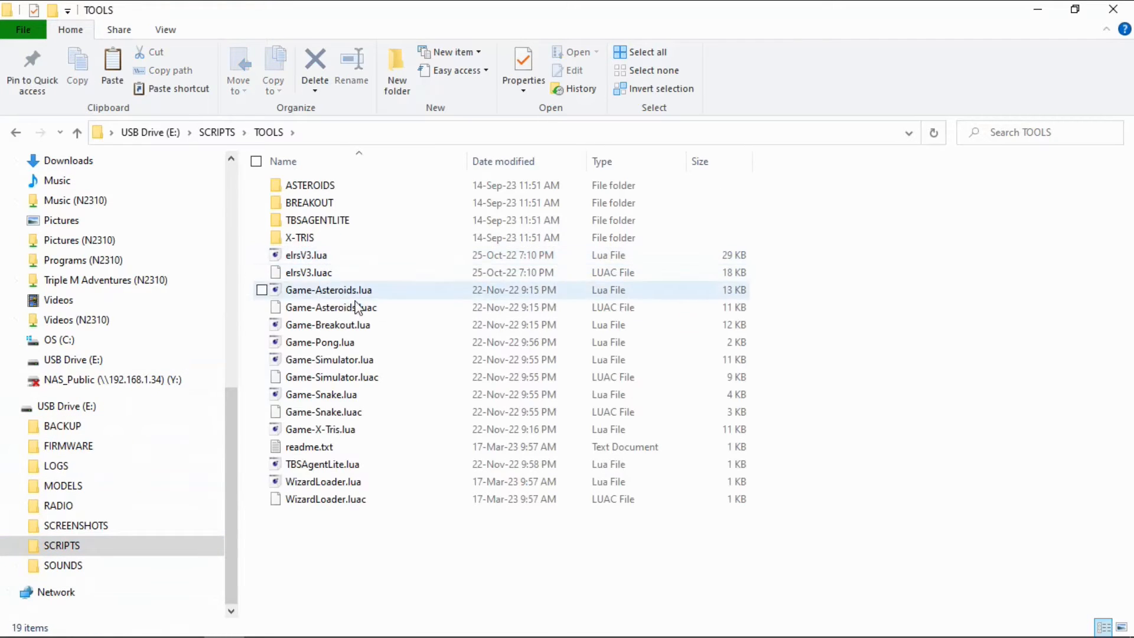
mouse_move(312, 260)
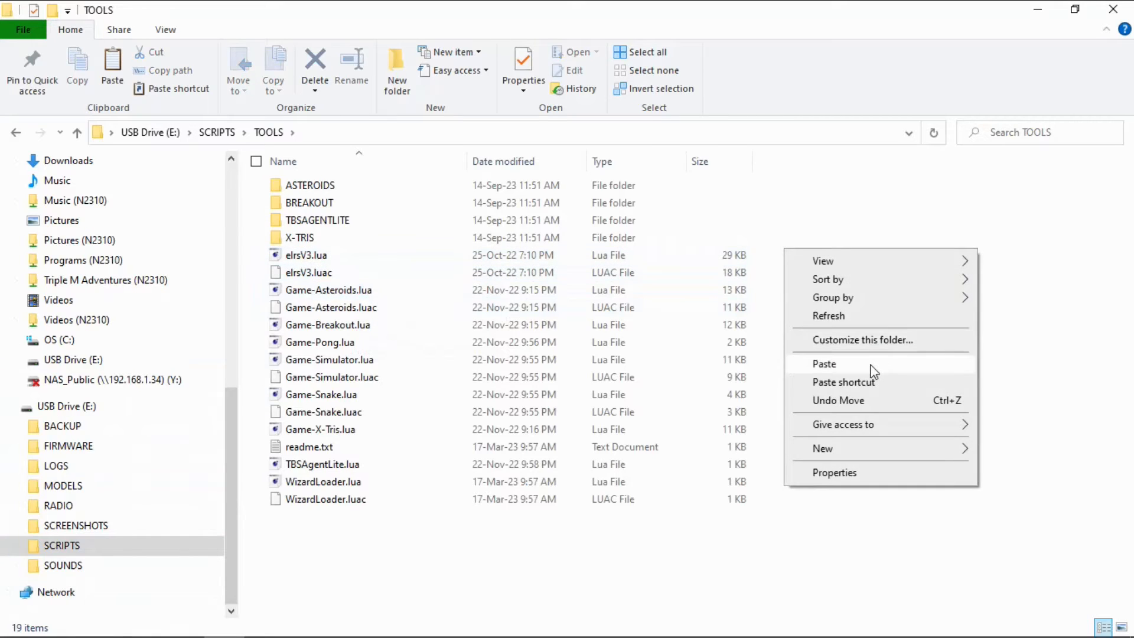
click(823, 364)
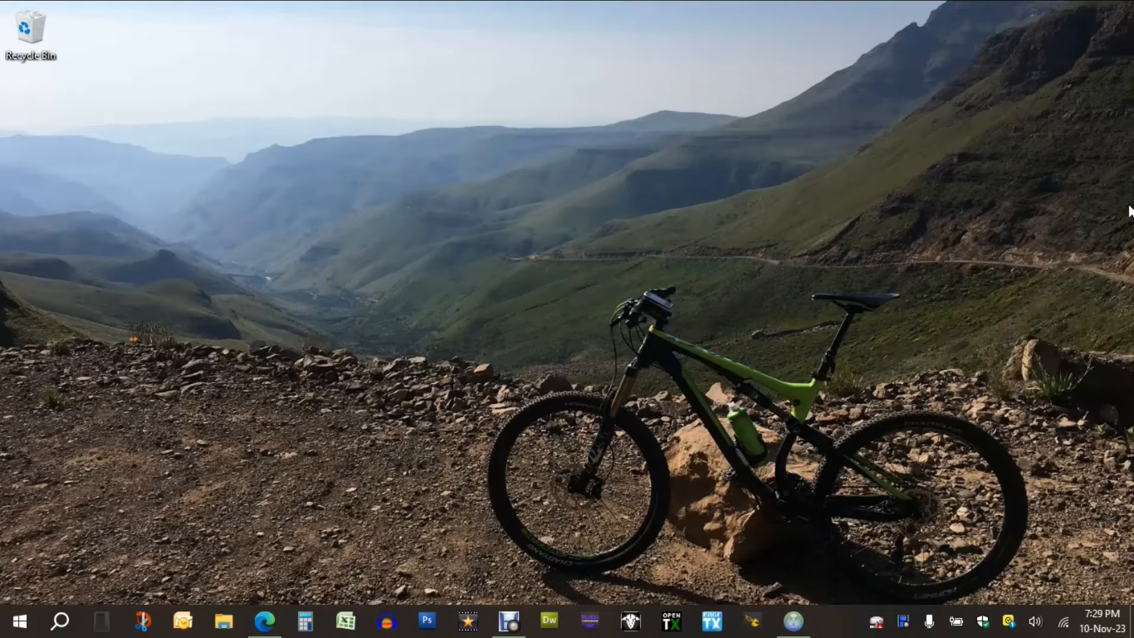
mouse_move(992, 420)
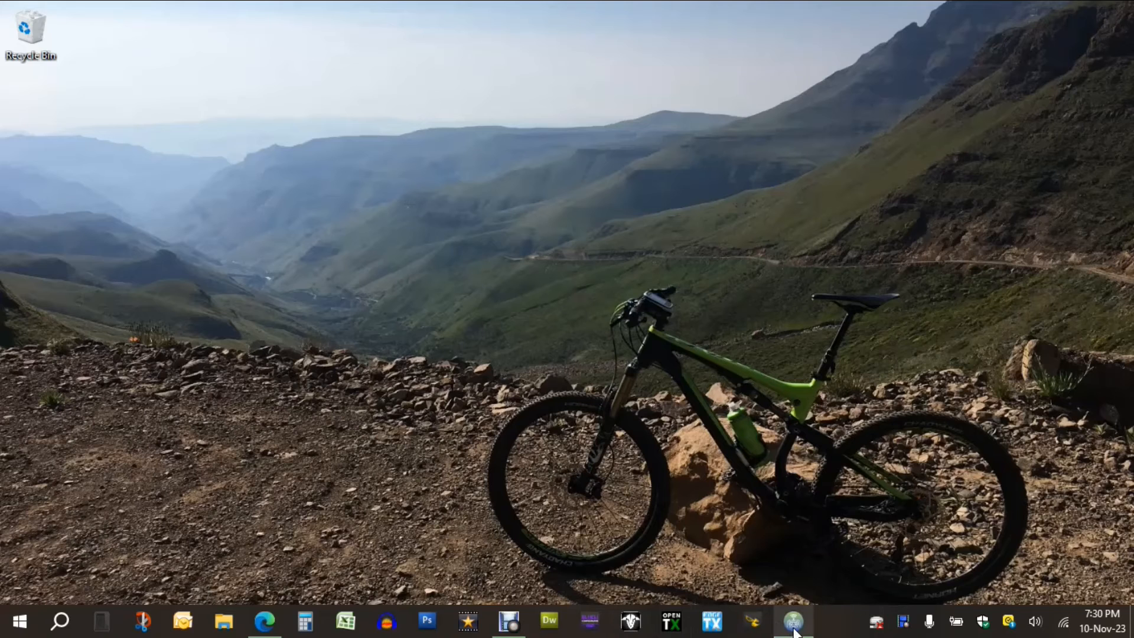
- Return to the Configurator and review the MT12 setup down to WiFi flashing and the elrs_tx device at 192.168.1.232
click(794, 620)
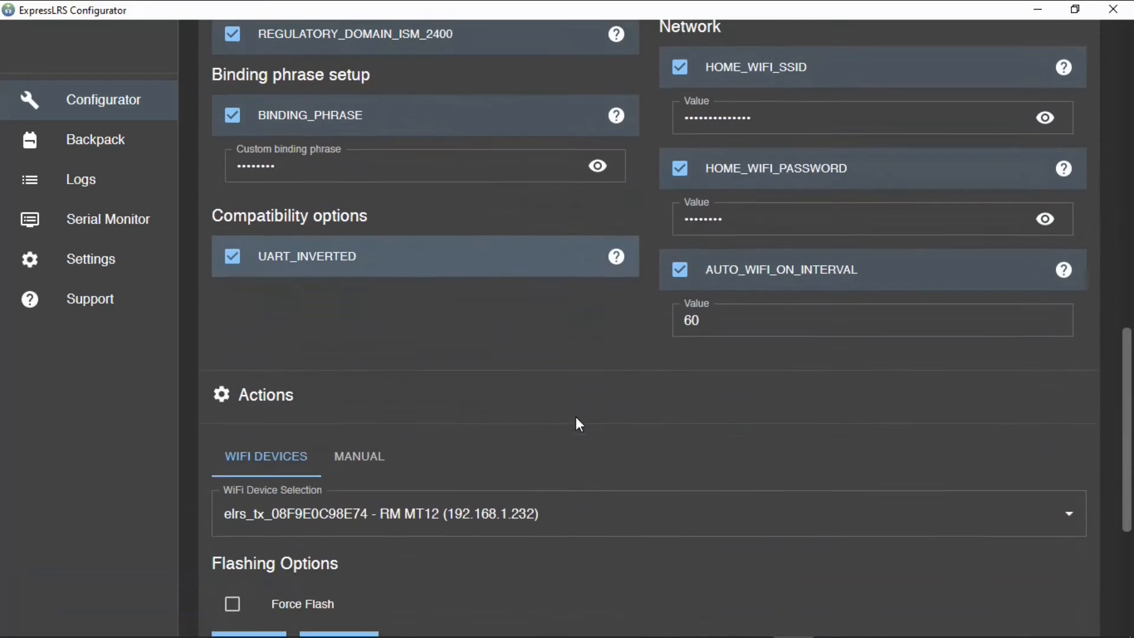
scroll(down, 3)
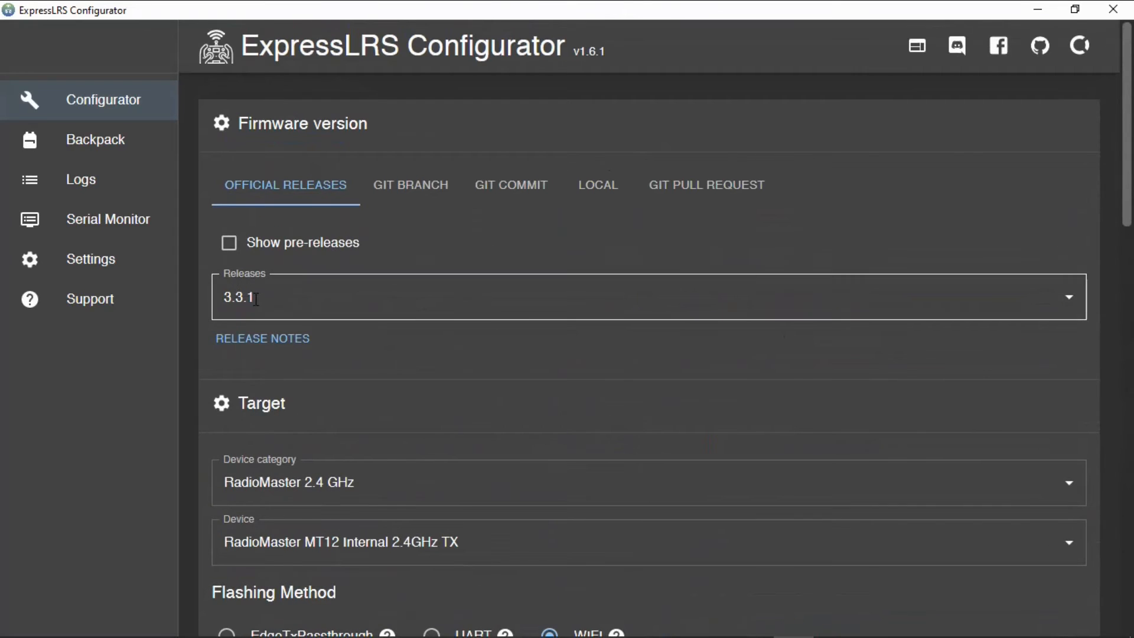
scroll(down, 3)
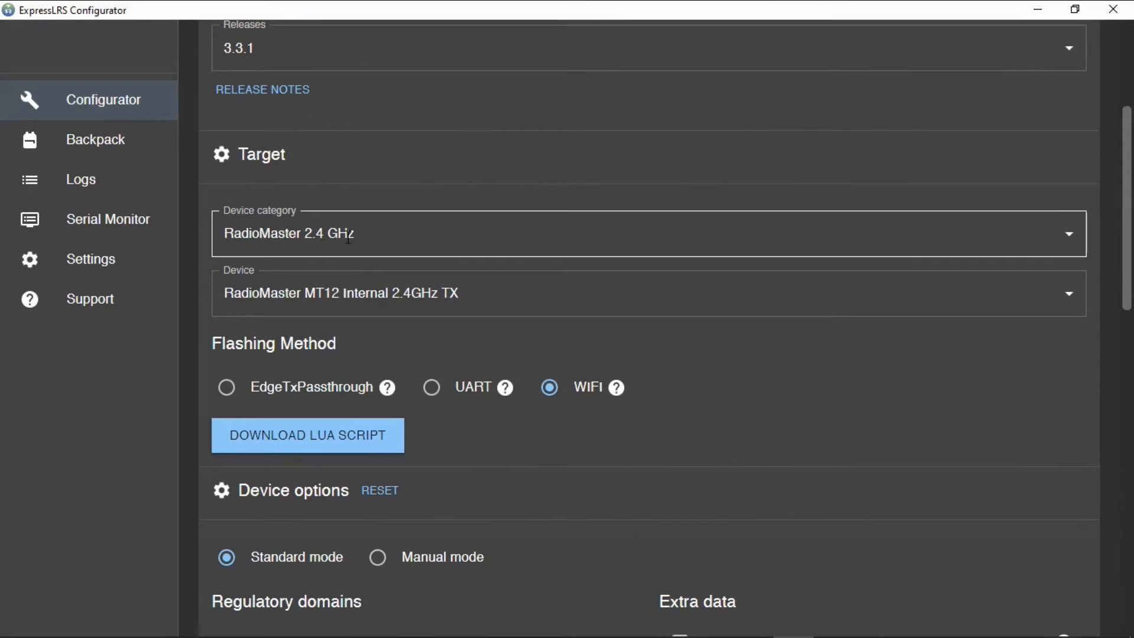
mouse_move(416, 310)
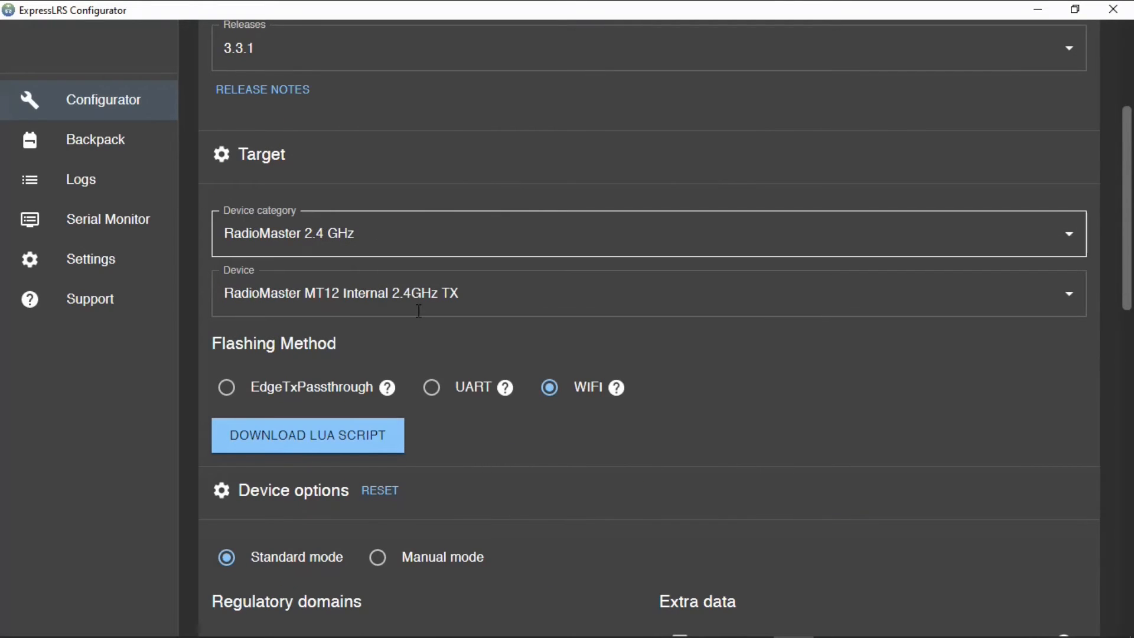
scroll(down, 3)
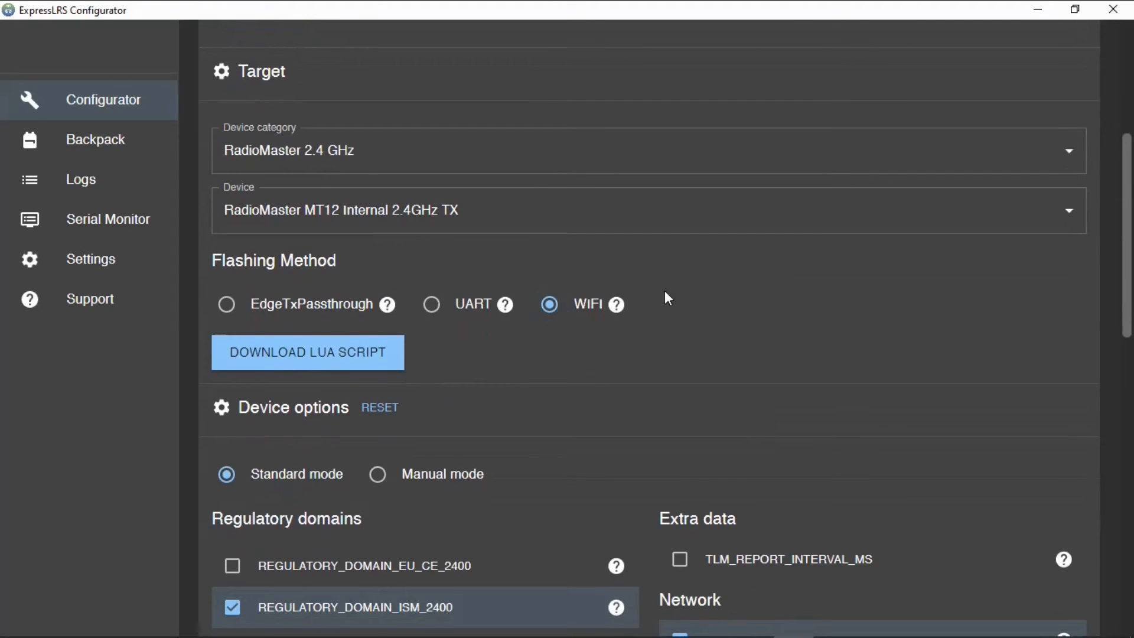
scroll(down, 3)
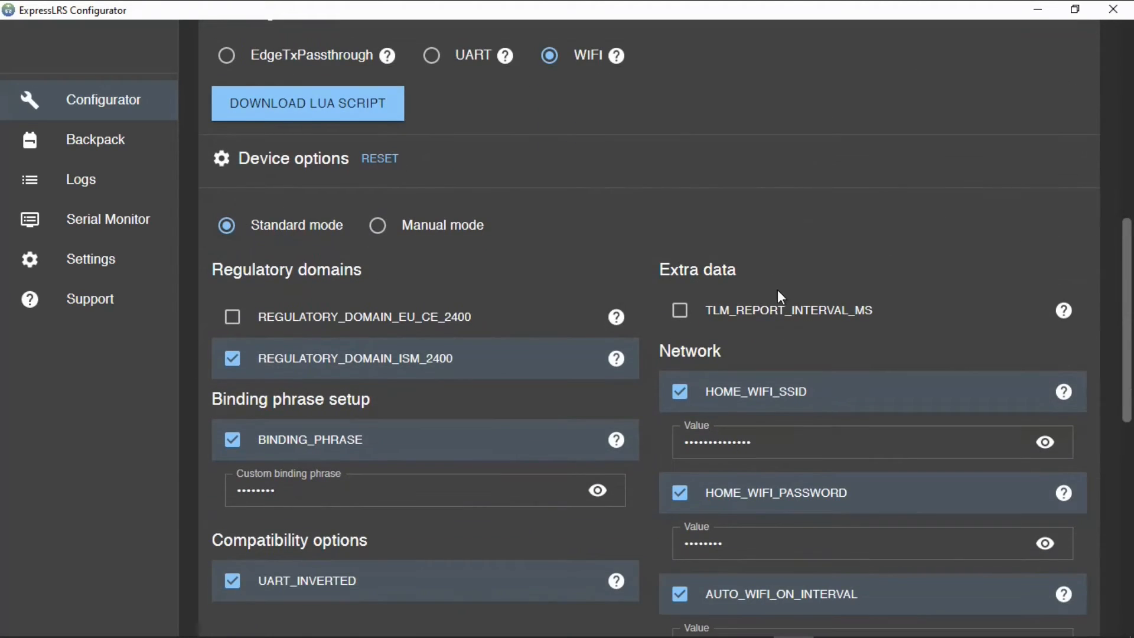
scroll(down, 3)
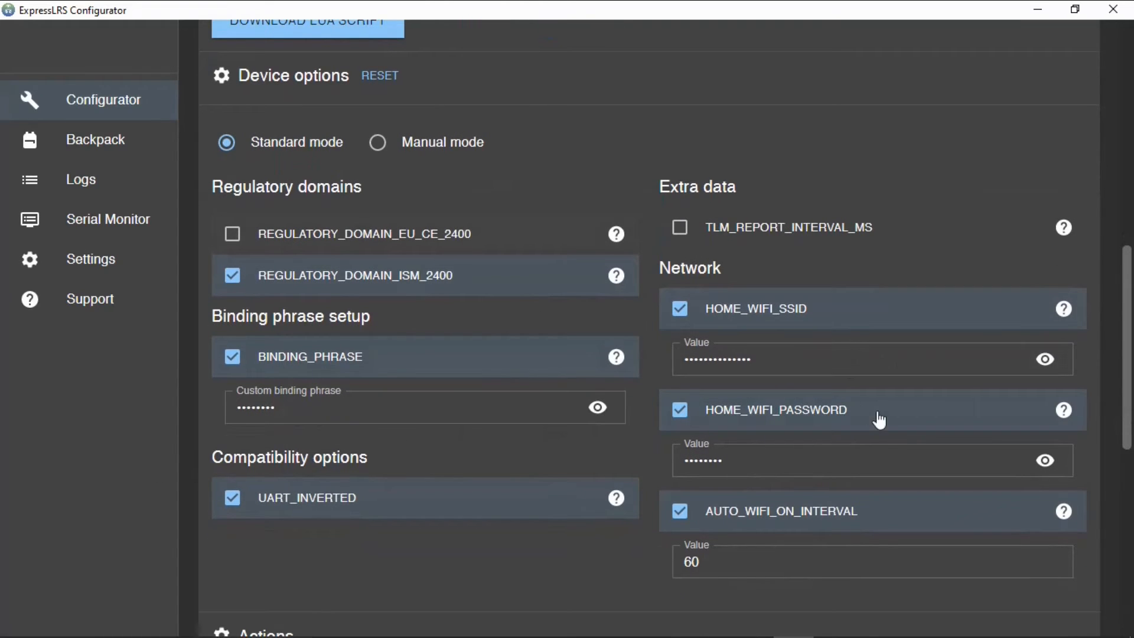
scroll(down, 3)
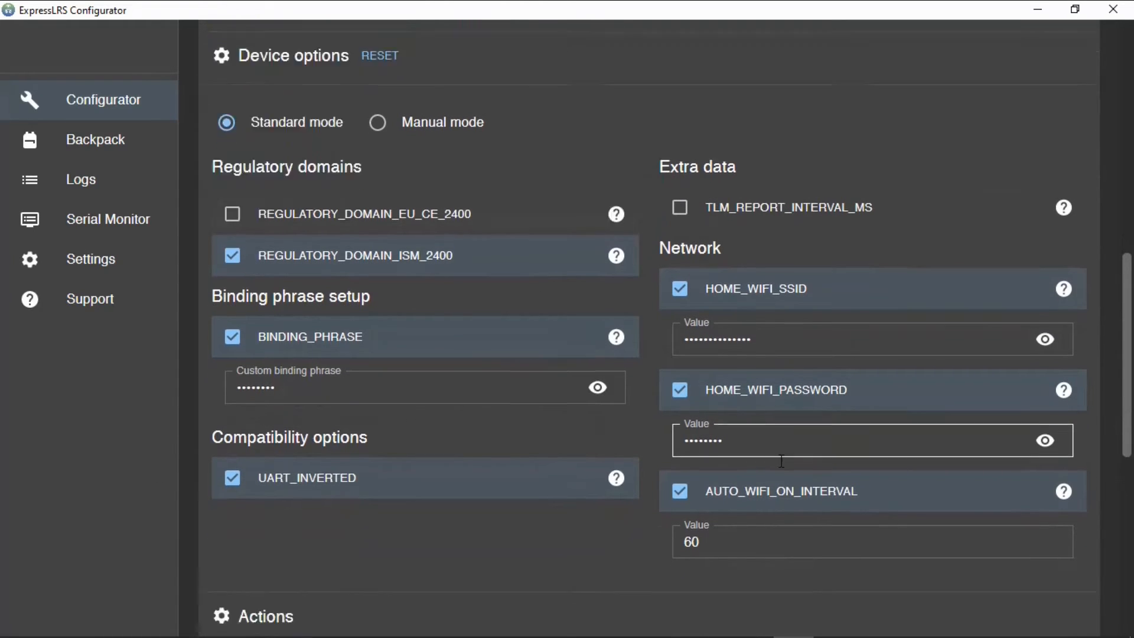
scroll(down, 3)
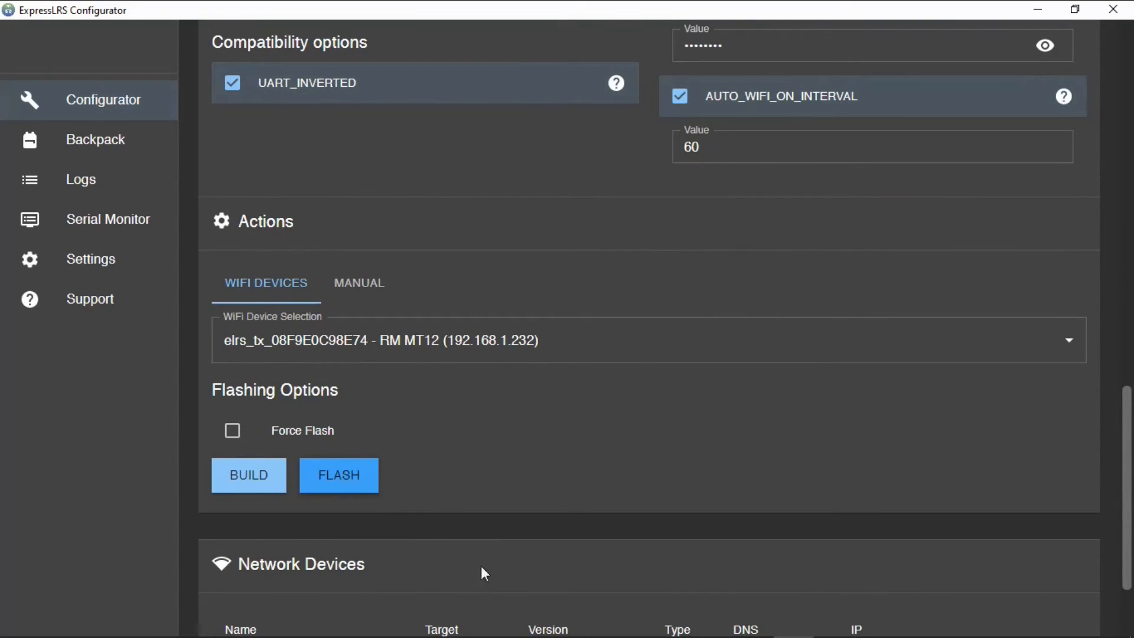
scroll(down, 3)
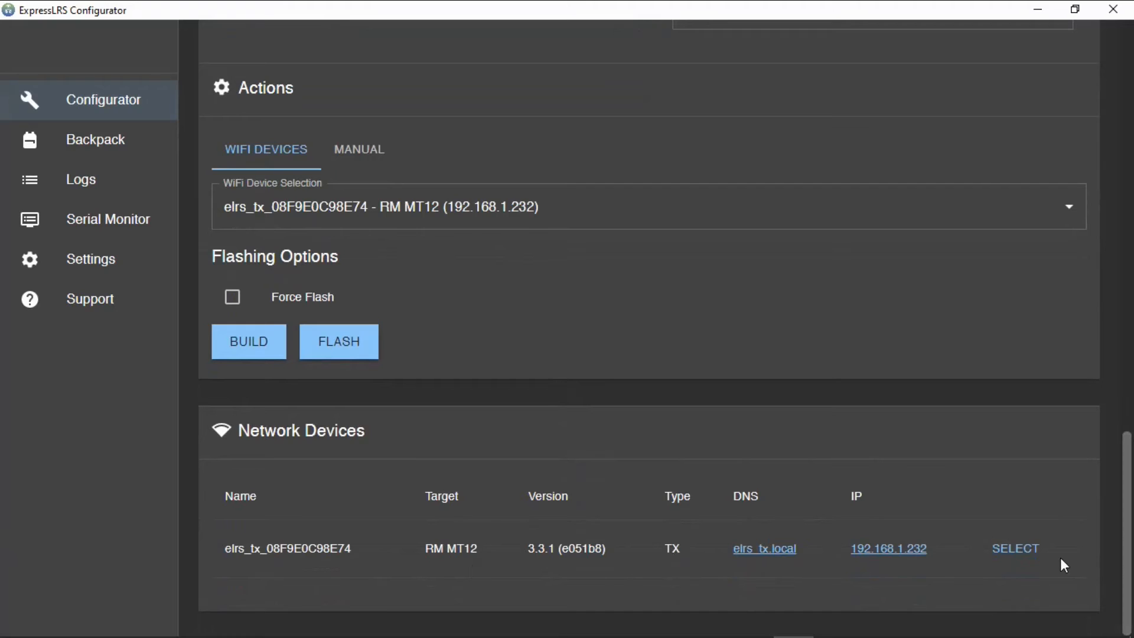
mouse_move(306, 341)
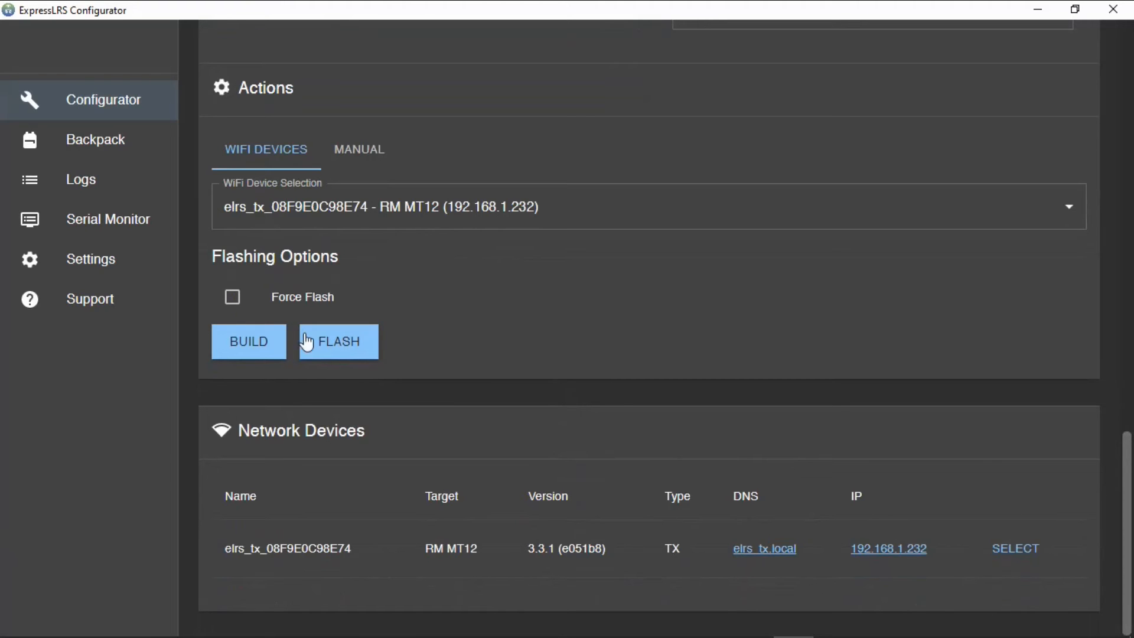
- Start the WiFi flash so the MT12 firmware build verifies, downloads and compiles
click(248, 340)
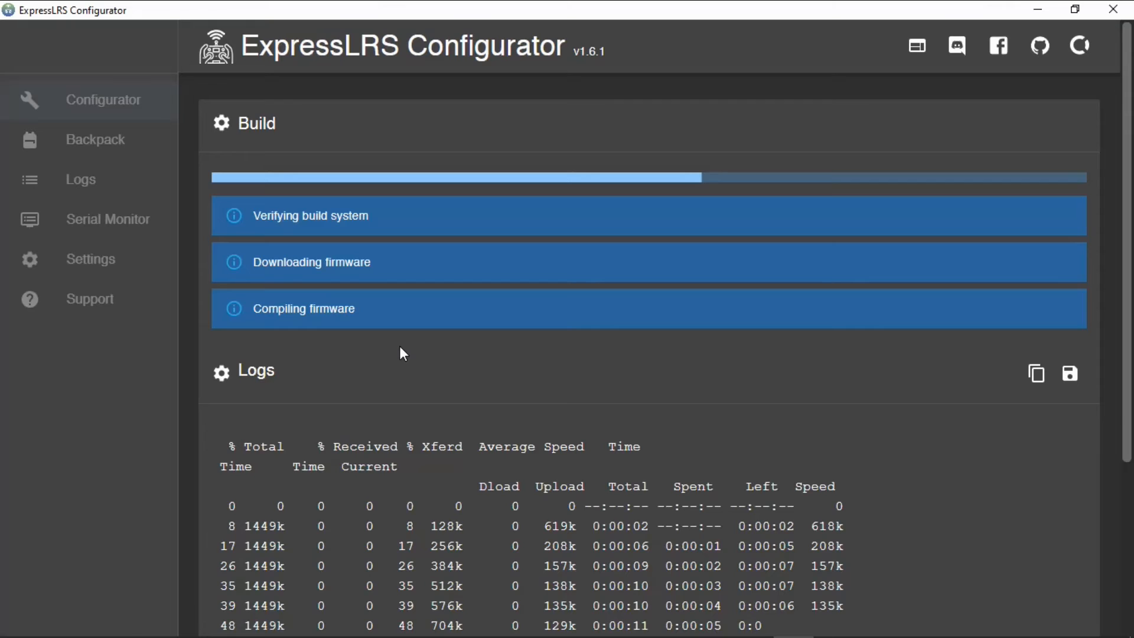
scroll(down, 3)
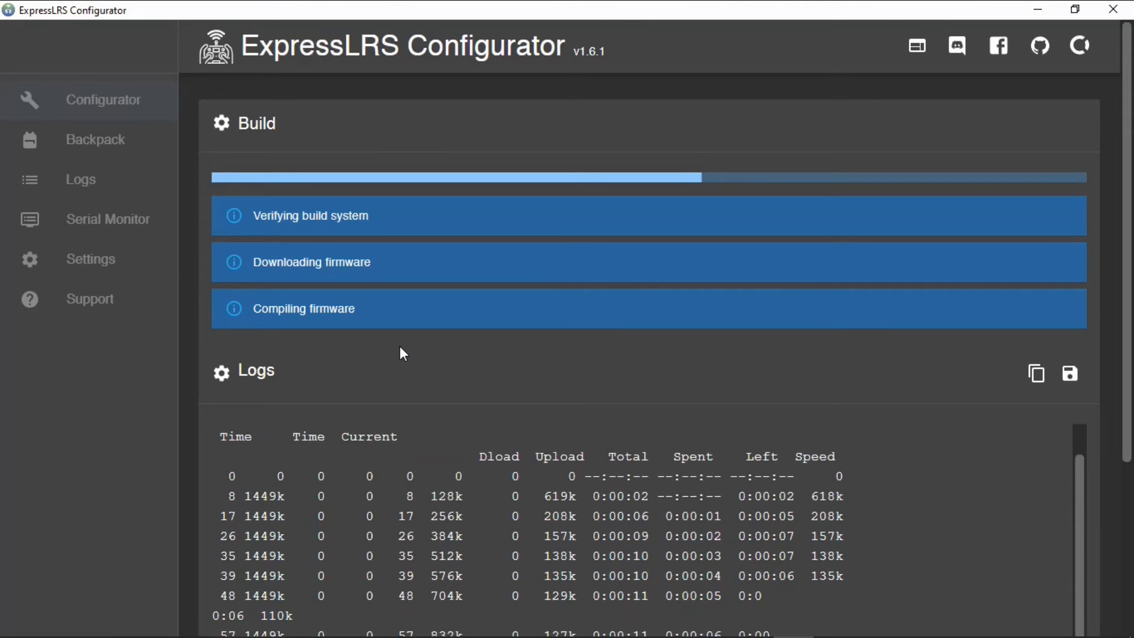